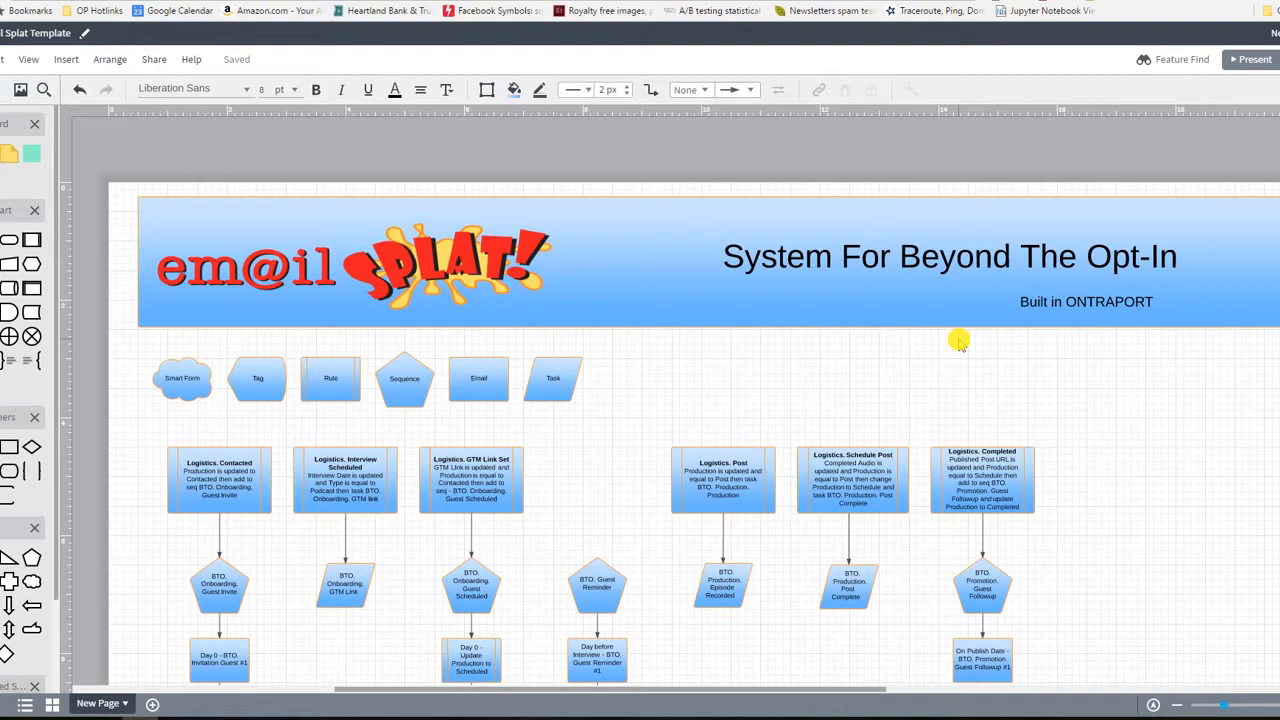
mouse_move(768, 132)
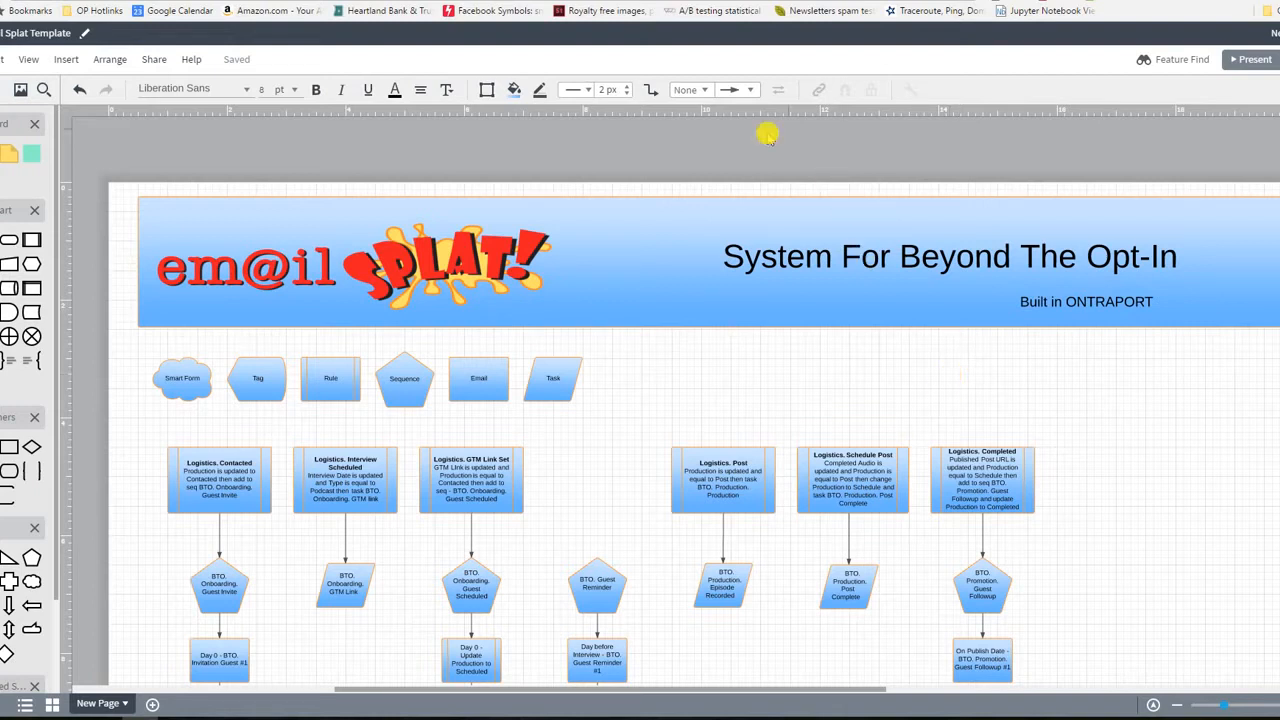
mouse_move(768, 132)
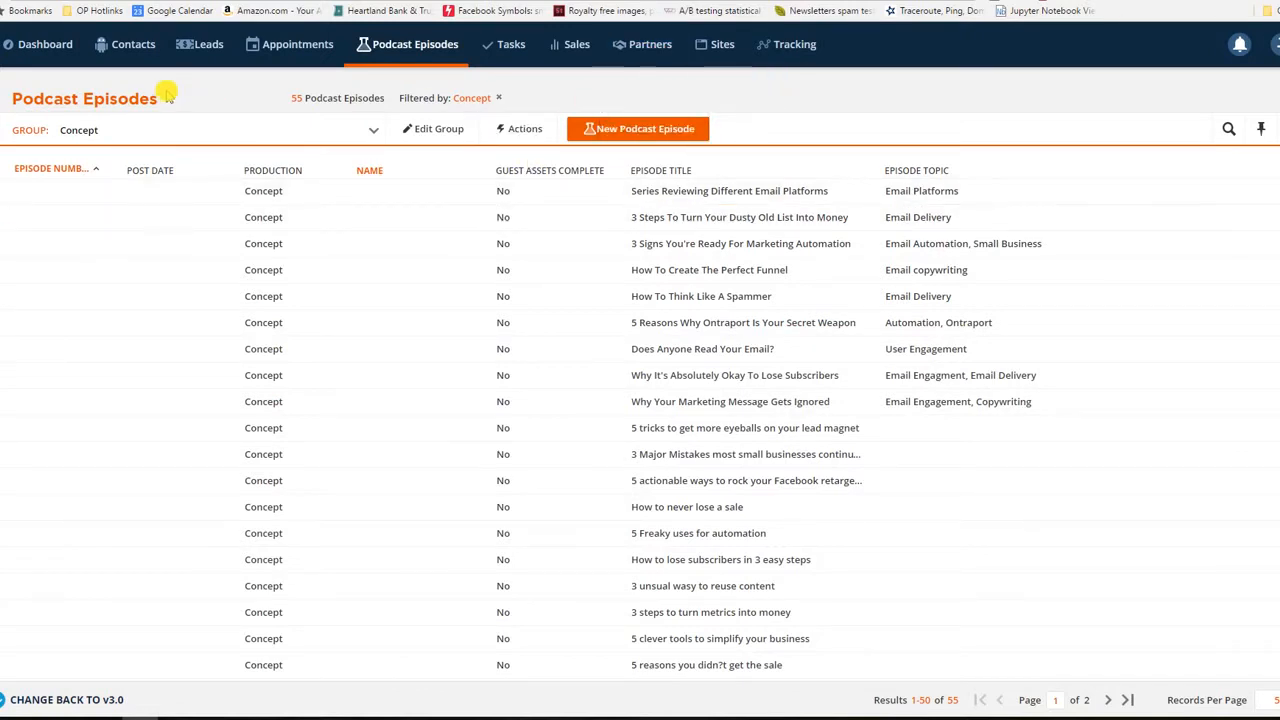
left_click(414, 44)
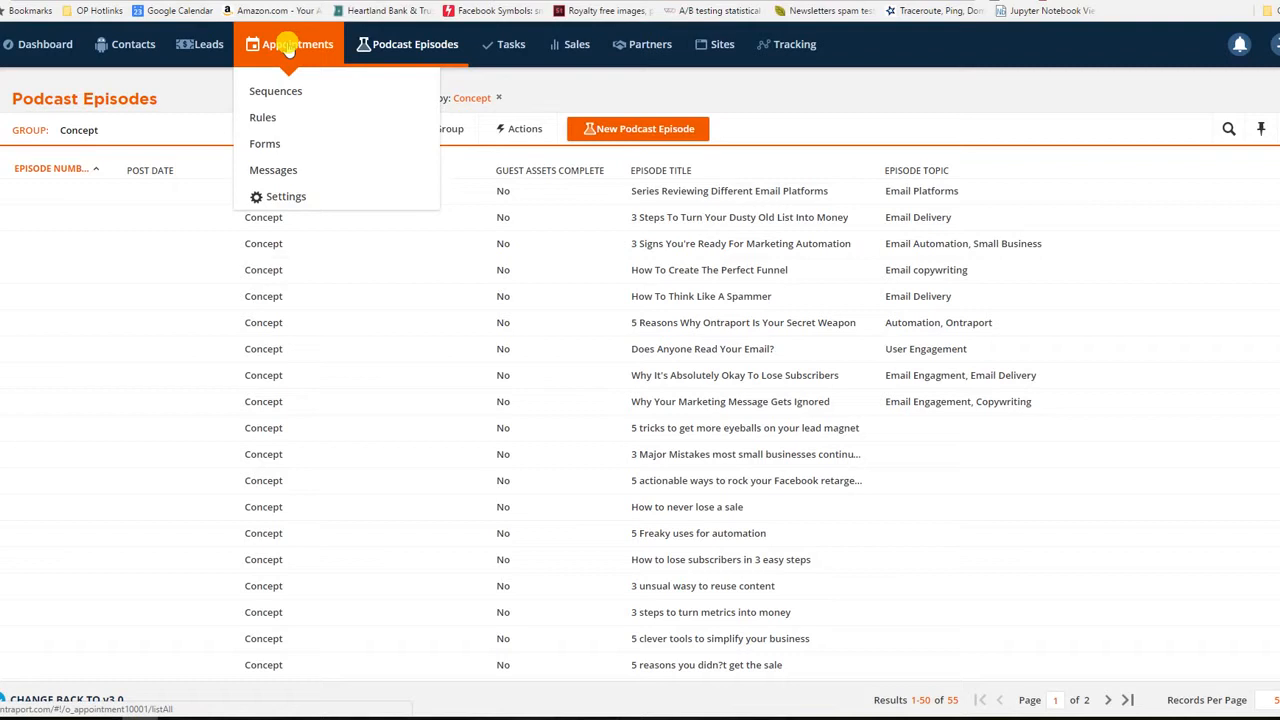
left_click(414, 44)
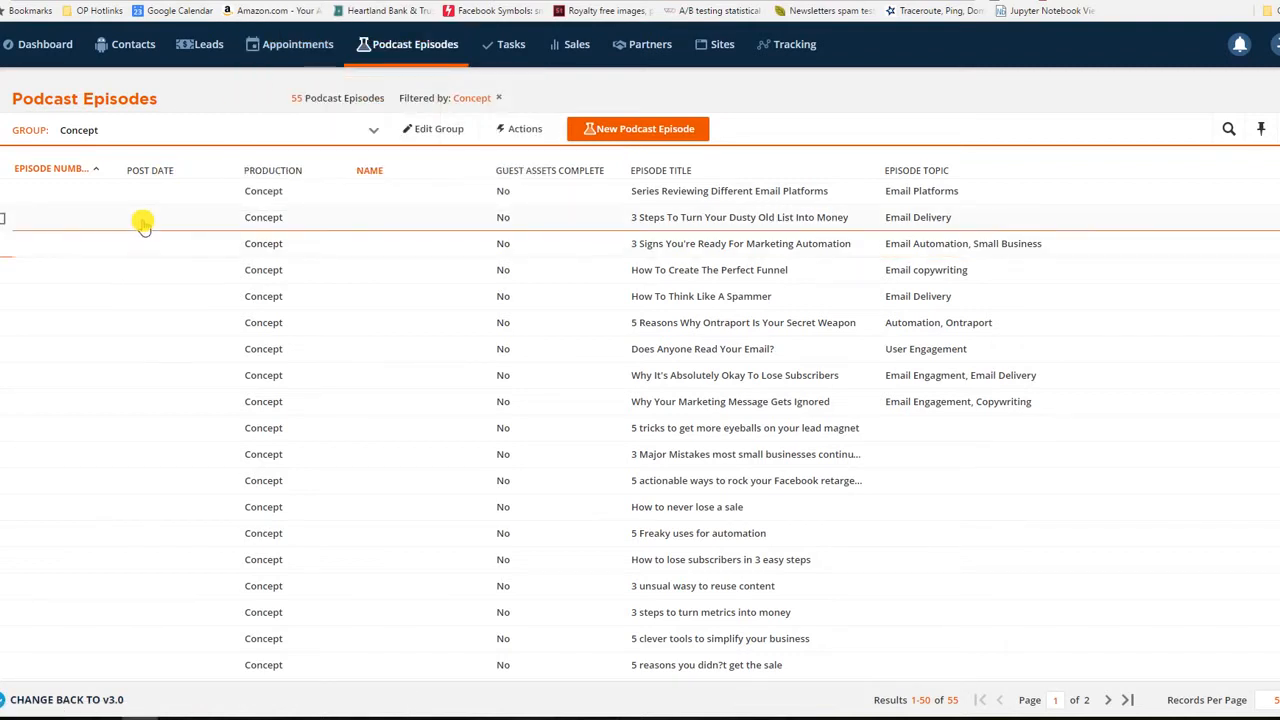
left_click(208, 44)
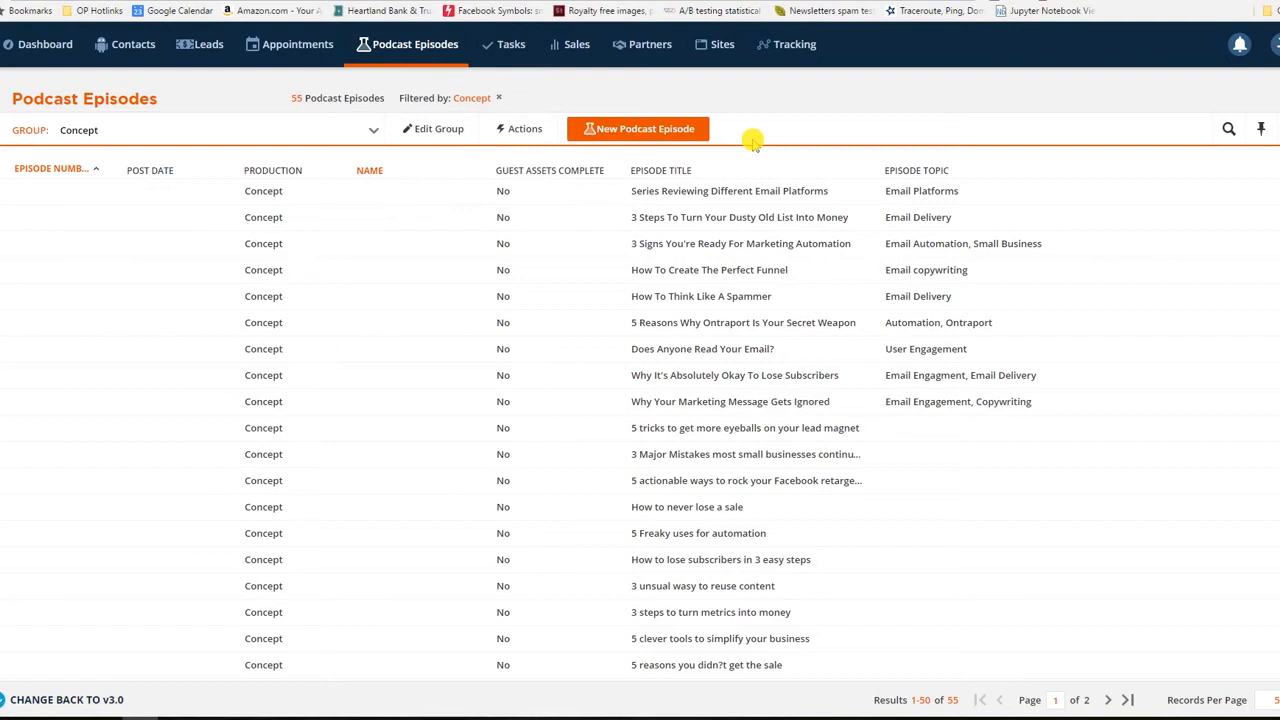
mouse_move(798, 110)
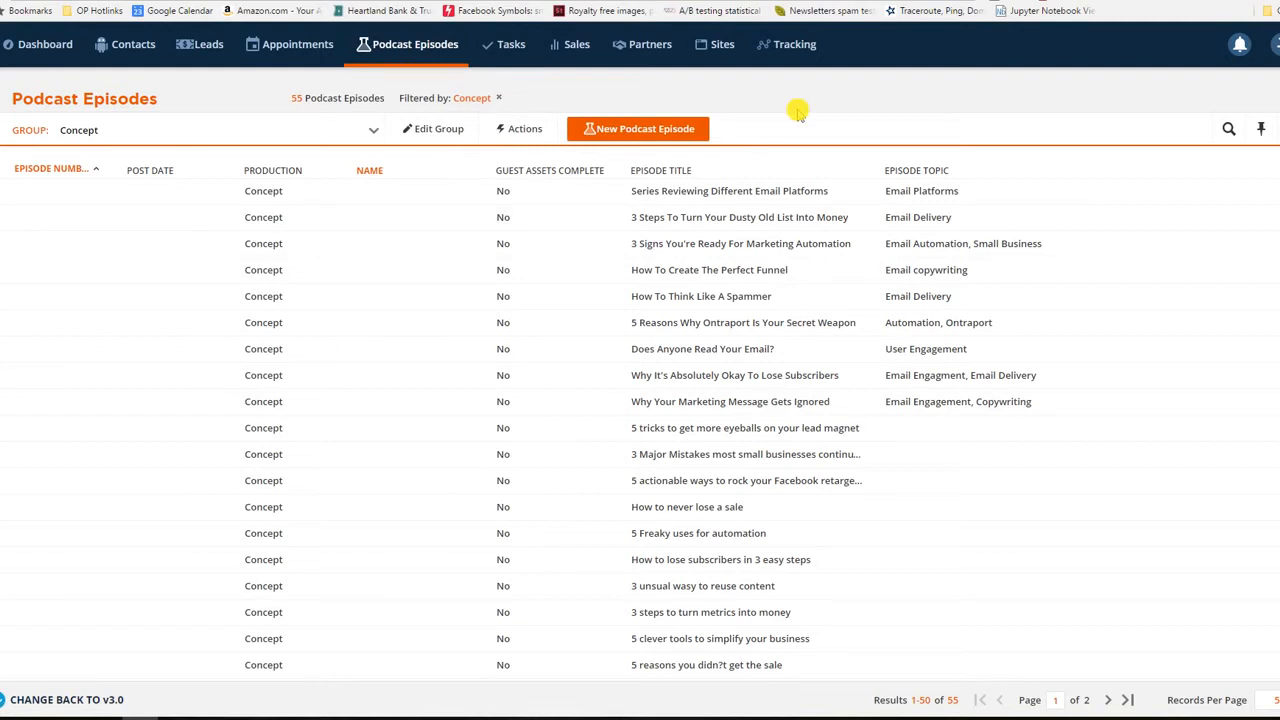
mouse_move(724, 138)
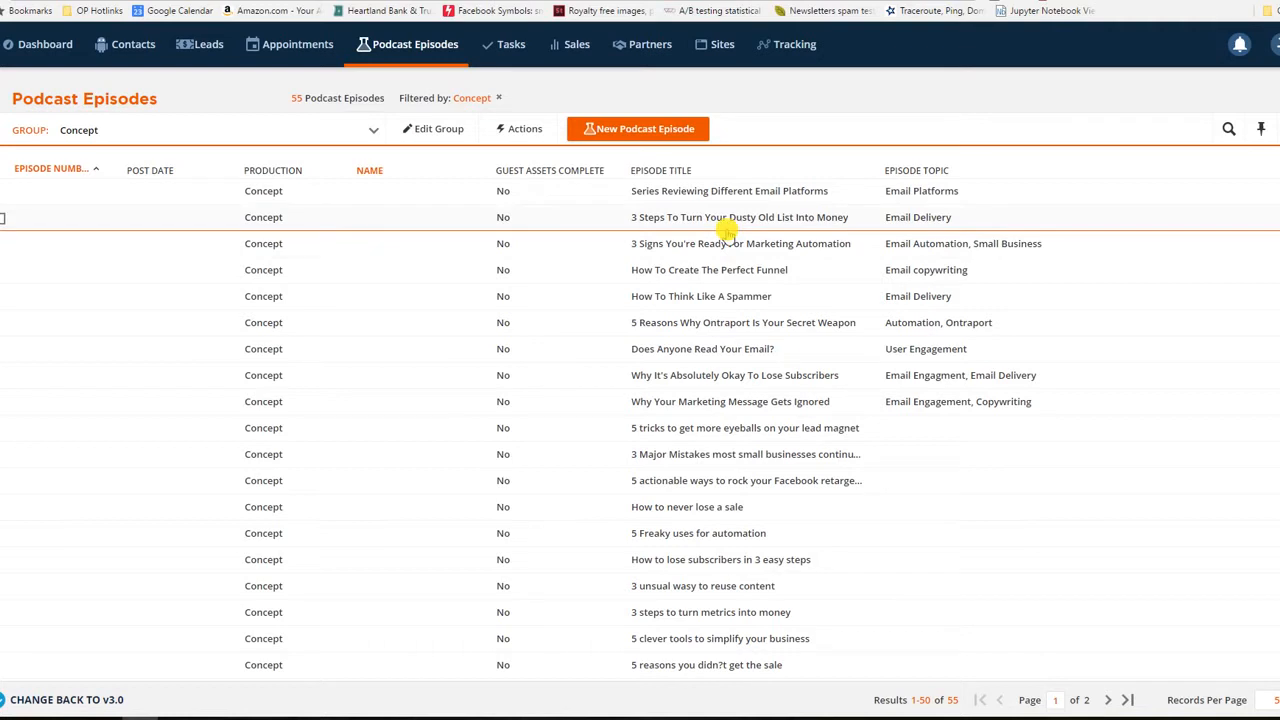
mouse_move(678, 224)
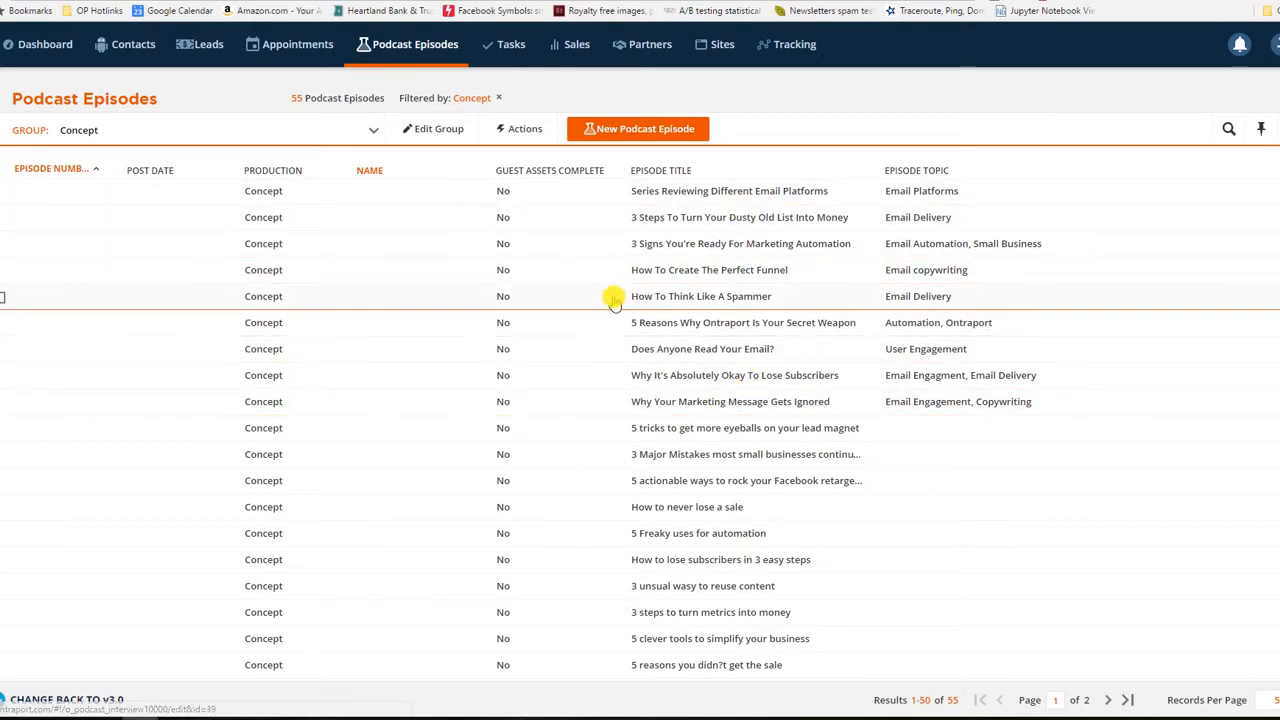
Step: Filter the Podcast Episodes list to the Completed group of 12 episodes
left_click(372, 130)
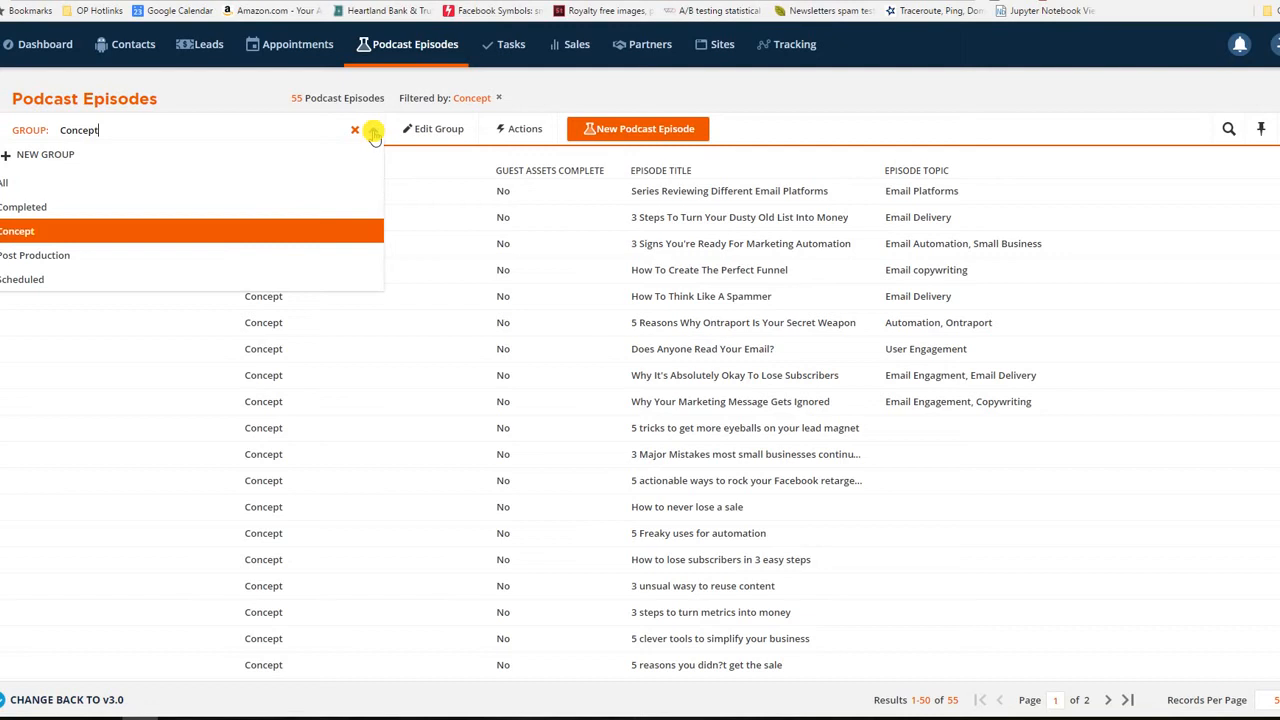
mouse_move(20, 206)
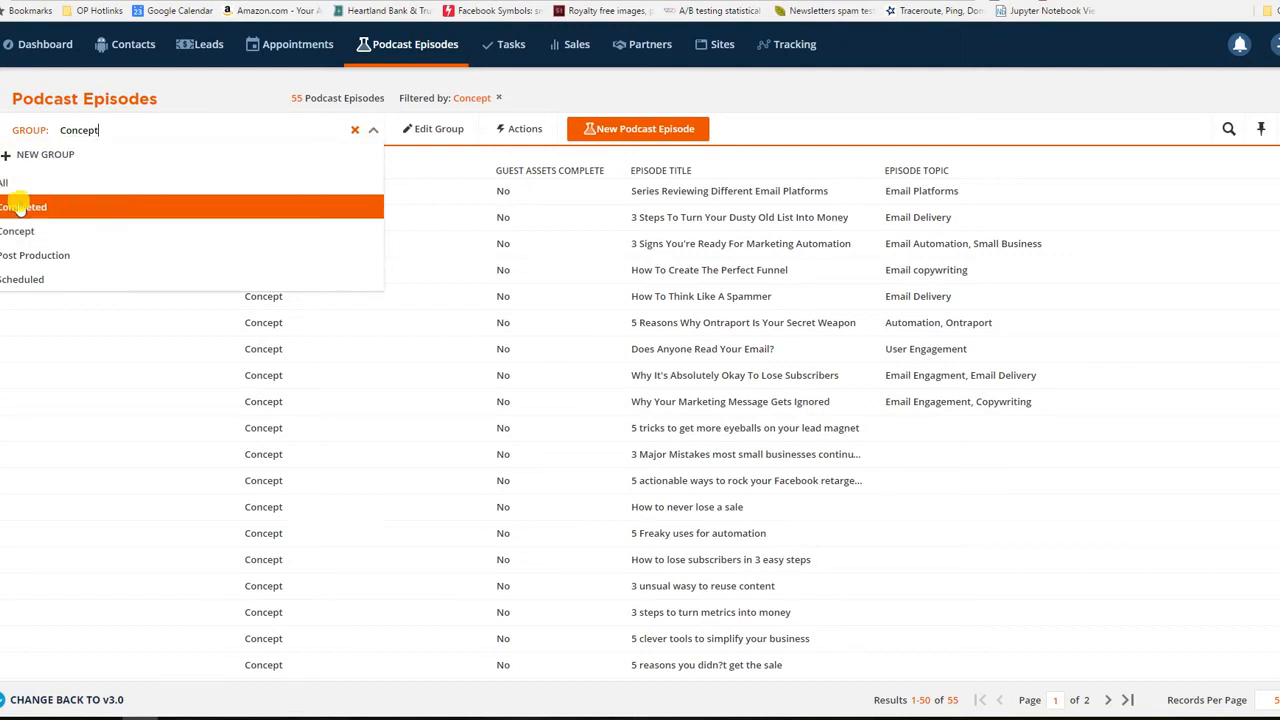
left_click(24, 206)
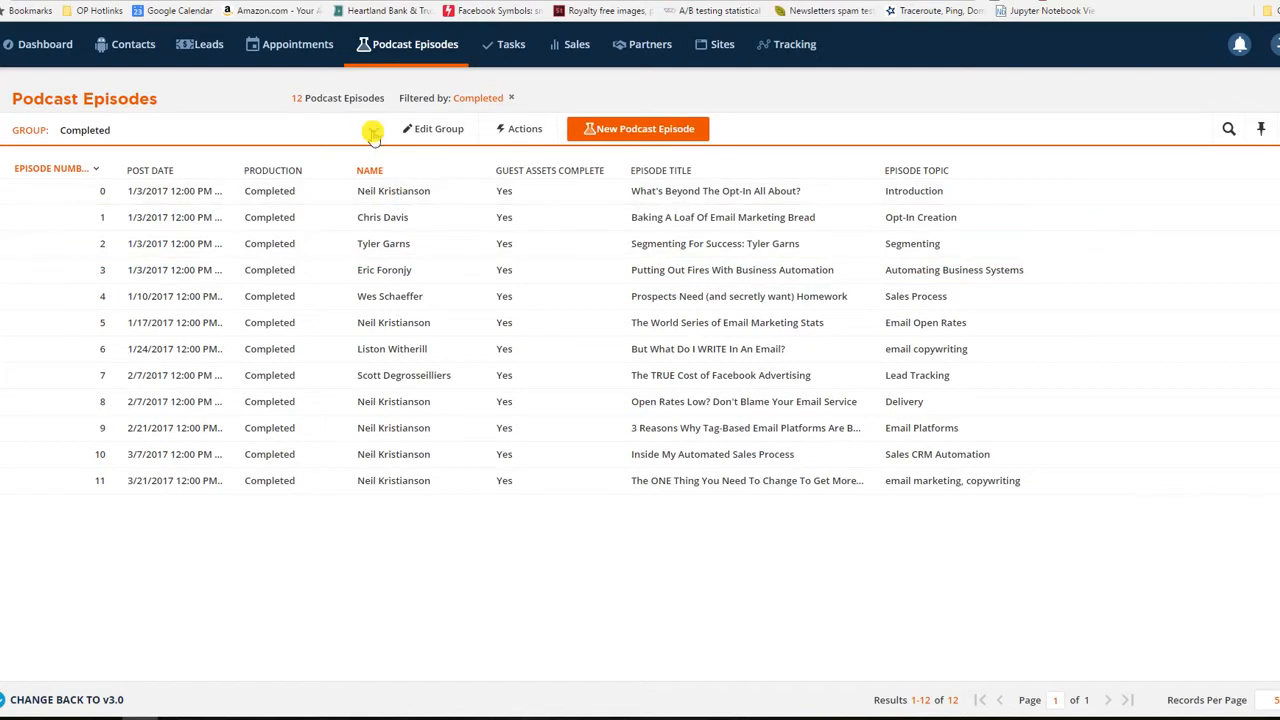
Step: Reopen the Group dropdown to choose Post Production
left_click(372, 130)
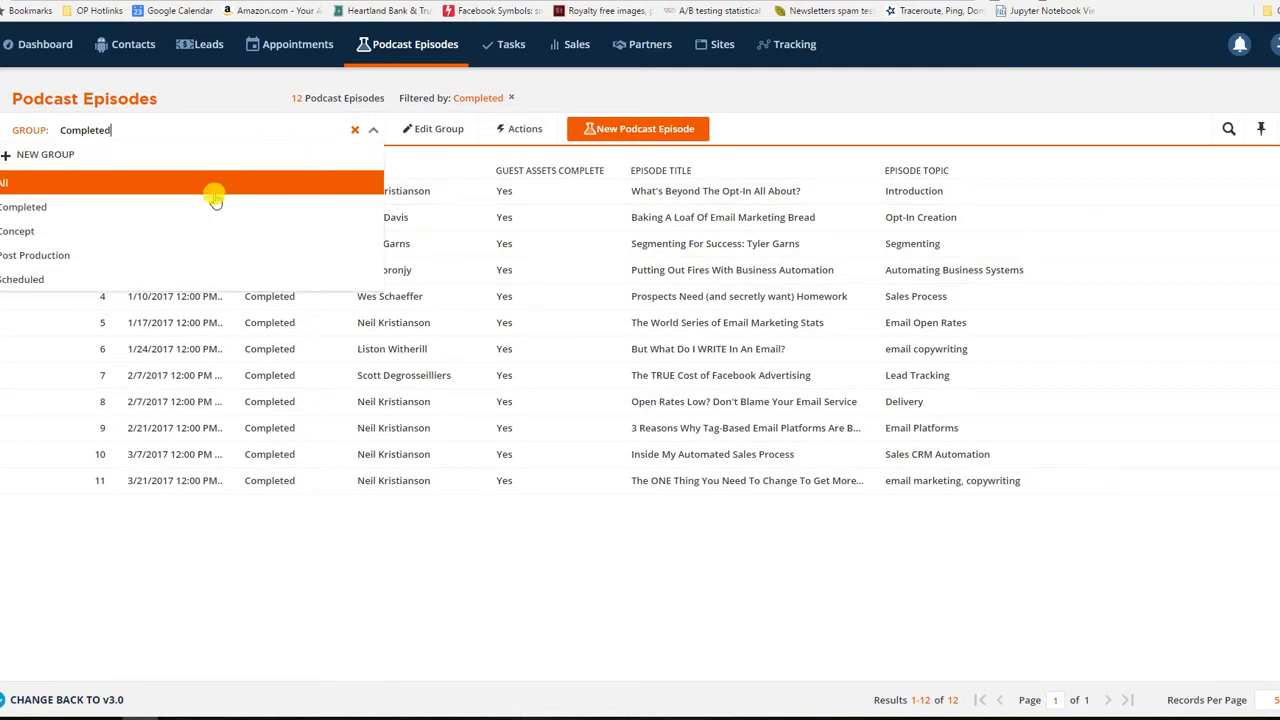
mouse_move(190, 256)
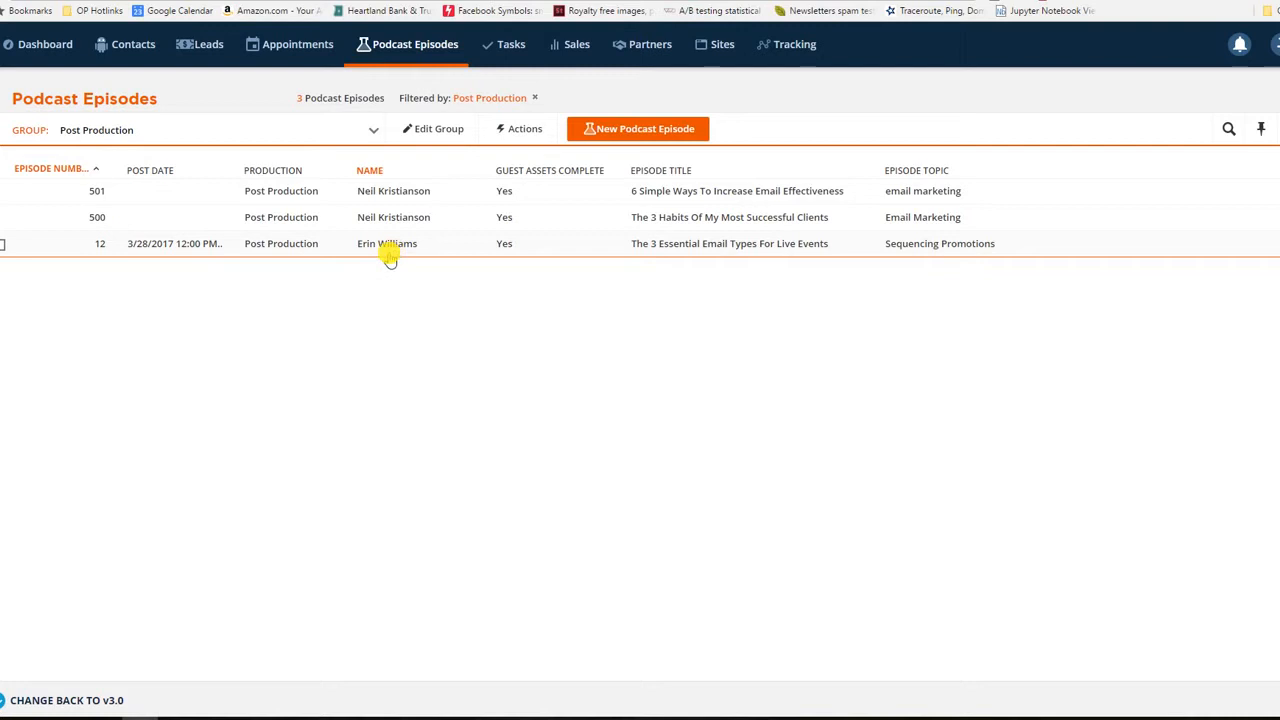
mouse_move(388, 244)
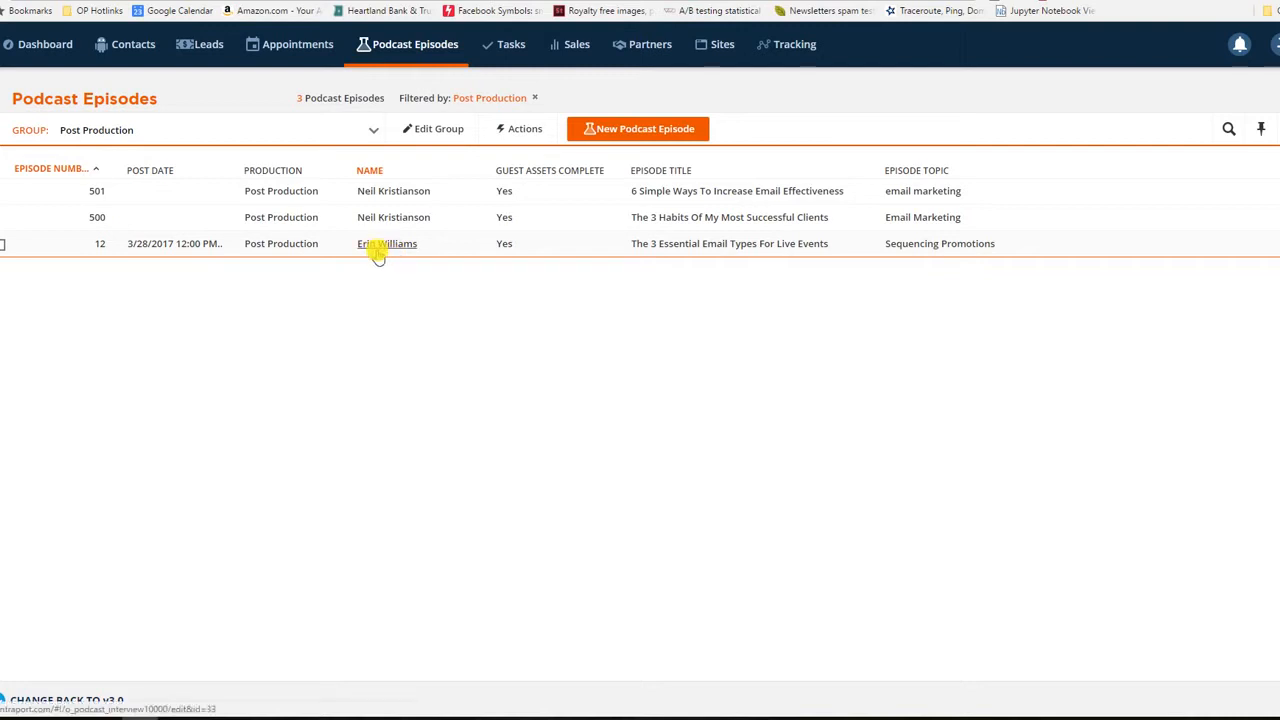
Step: Open episode 12's record and put its Post Date and Appointment ID fields into edit mode
left_click(388, 244)
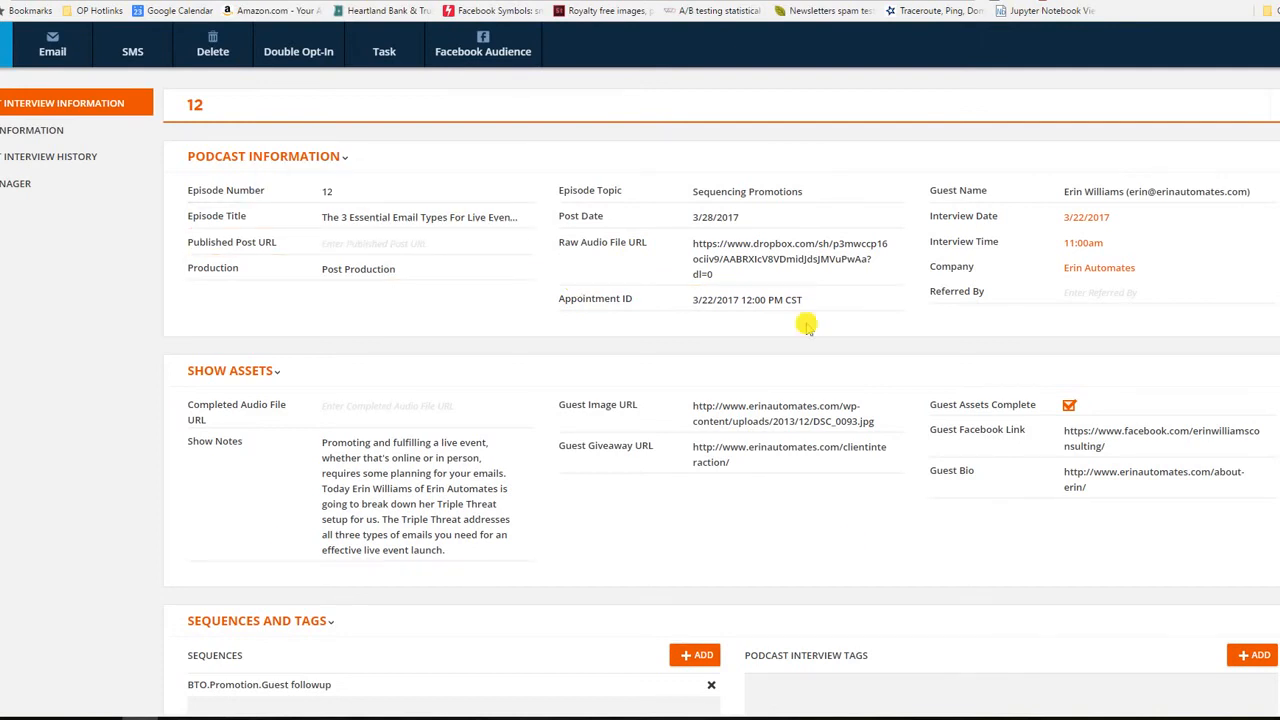
mouse_move(984, 360)
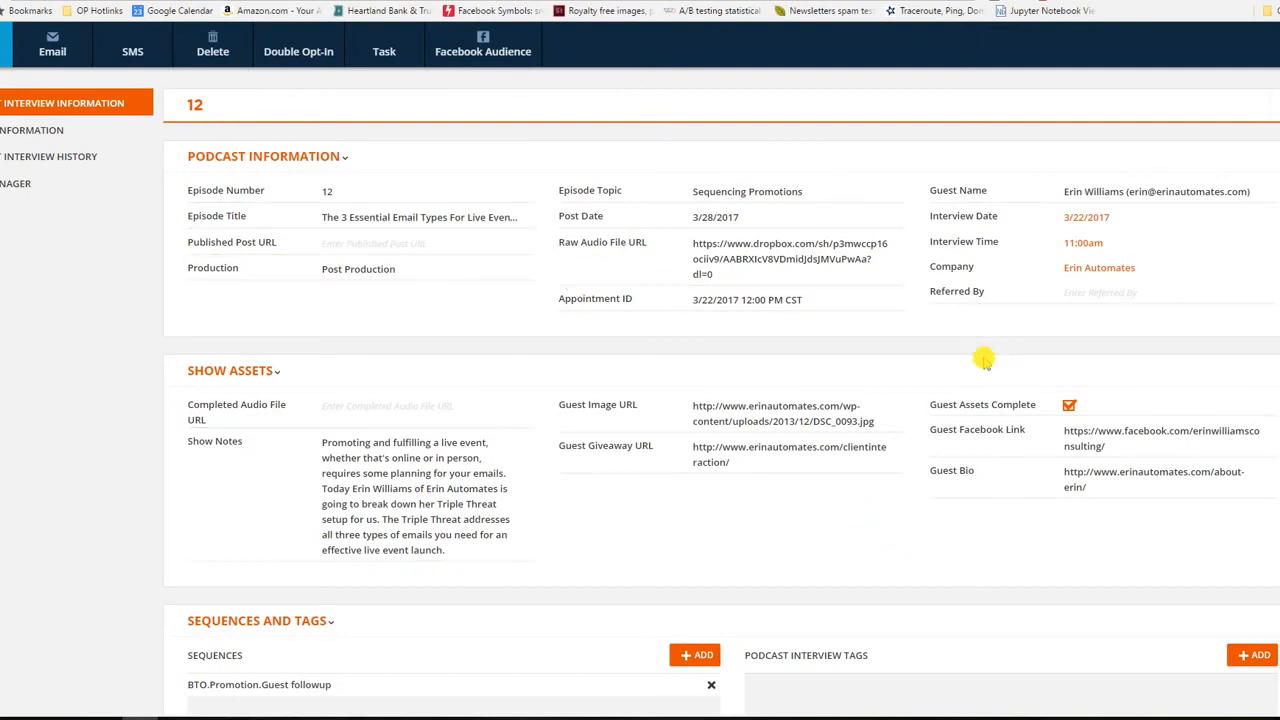
mouse_move(910, 348)
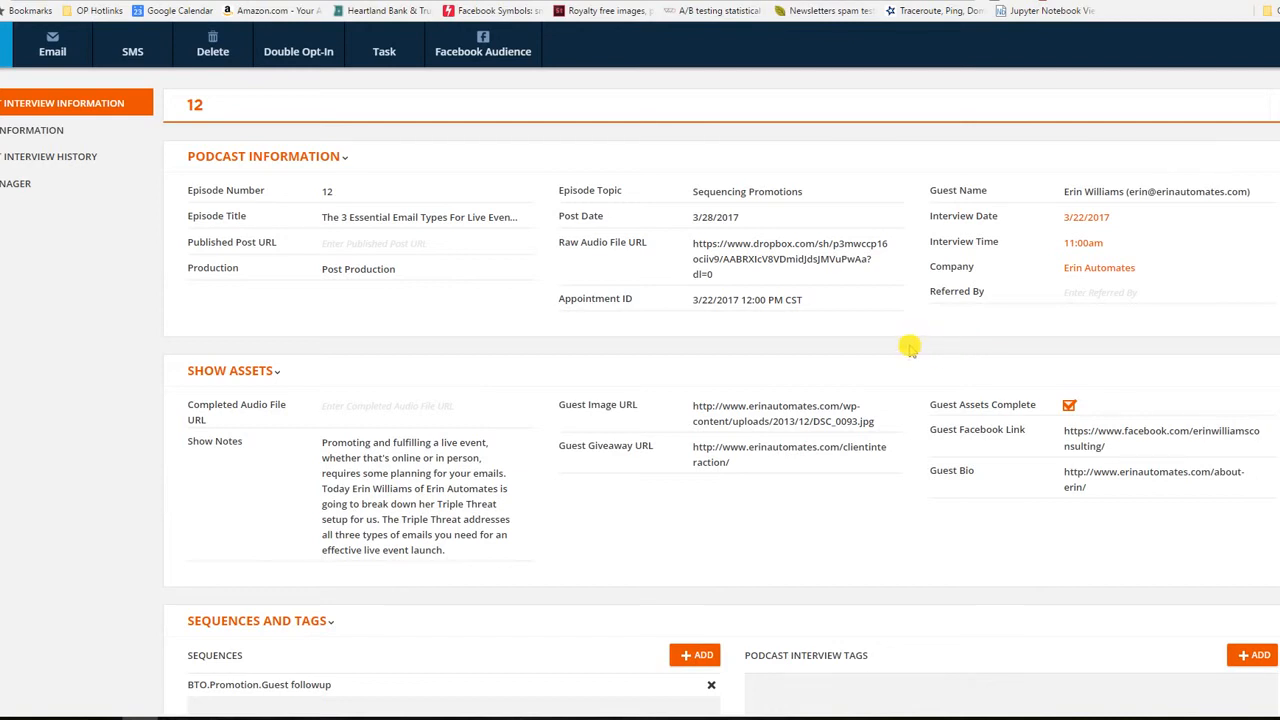
mouse_move(784, 330)
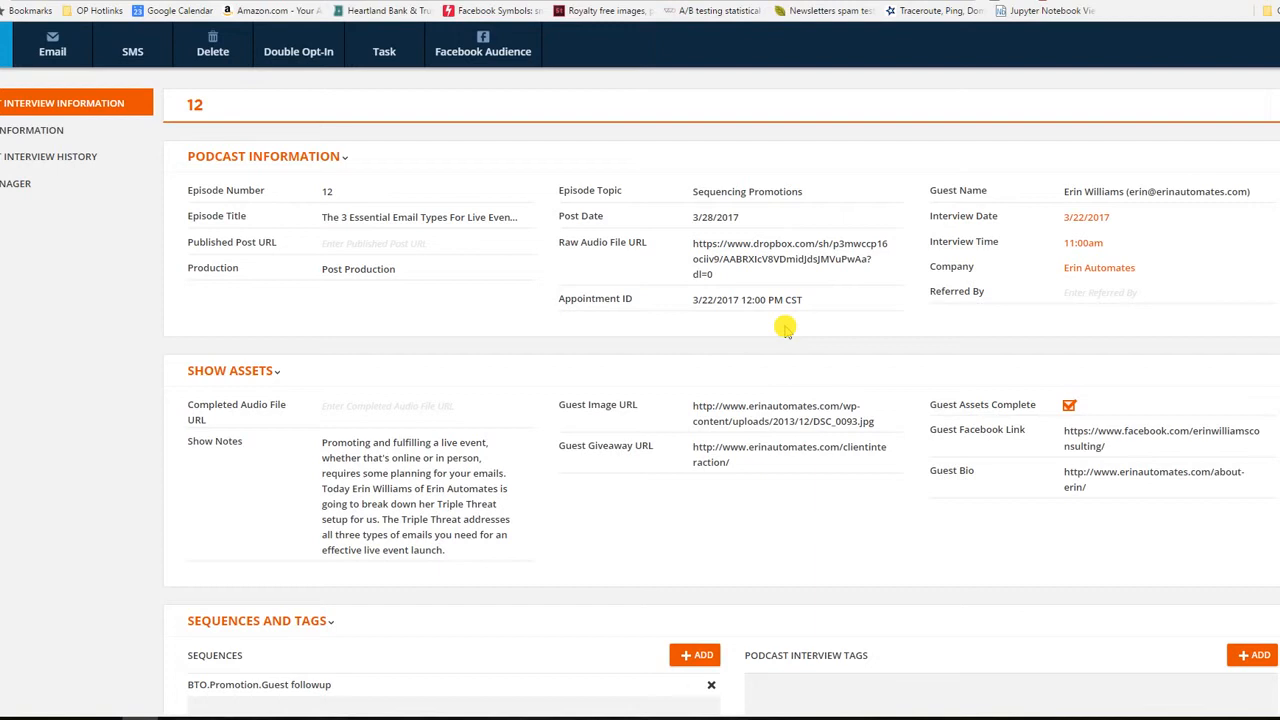
mouse_move(730, 486)
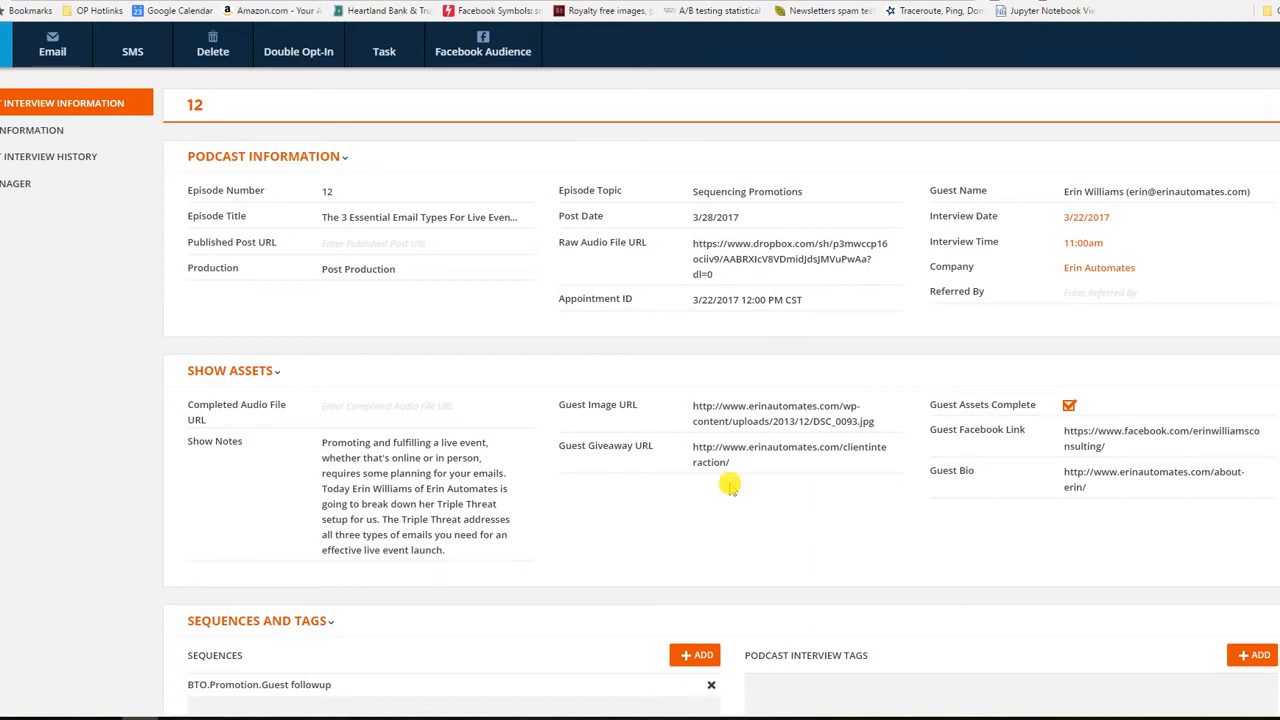
mouse_move(450, 304)
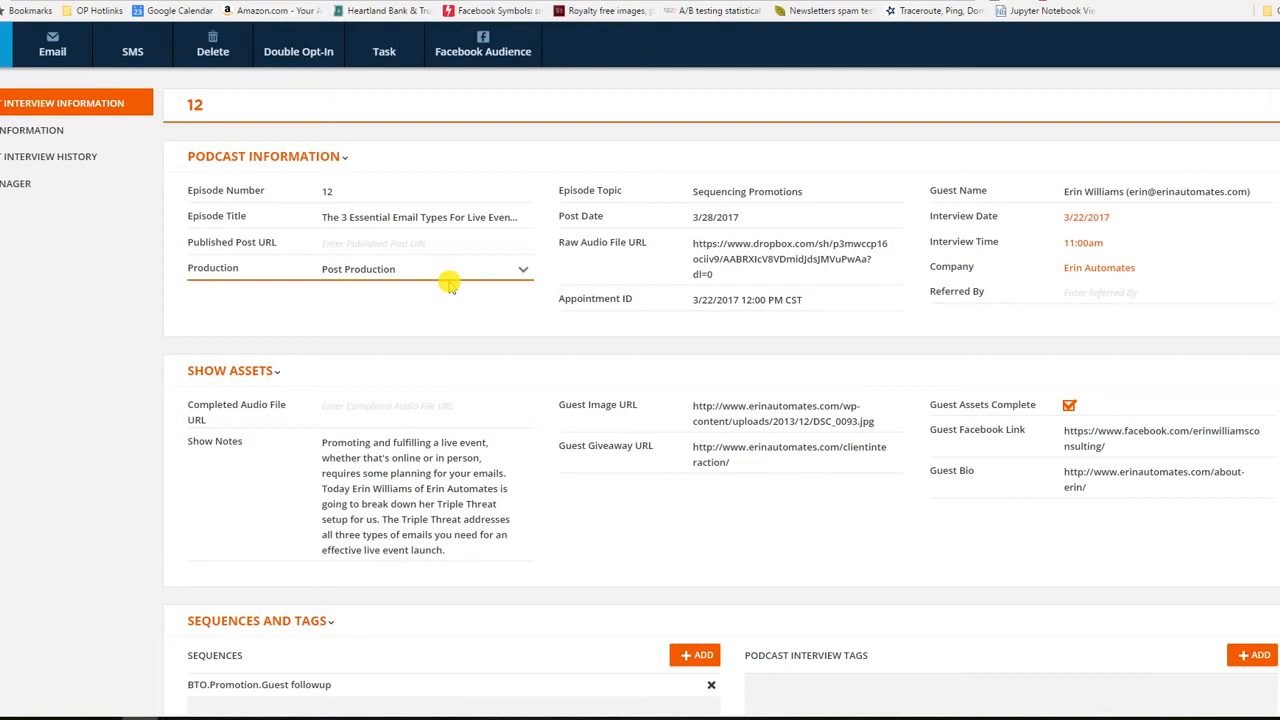
scroll("down", 3)
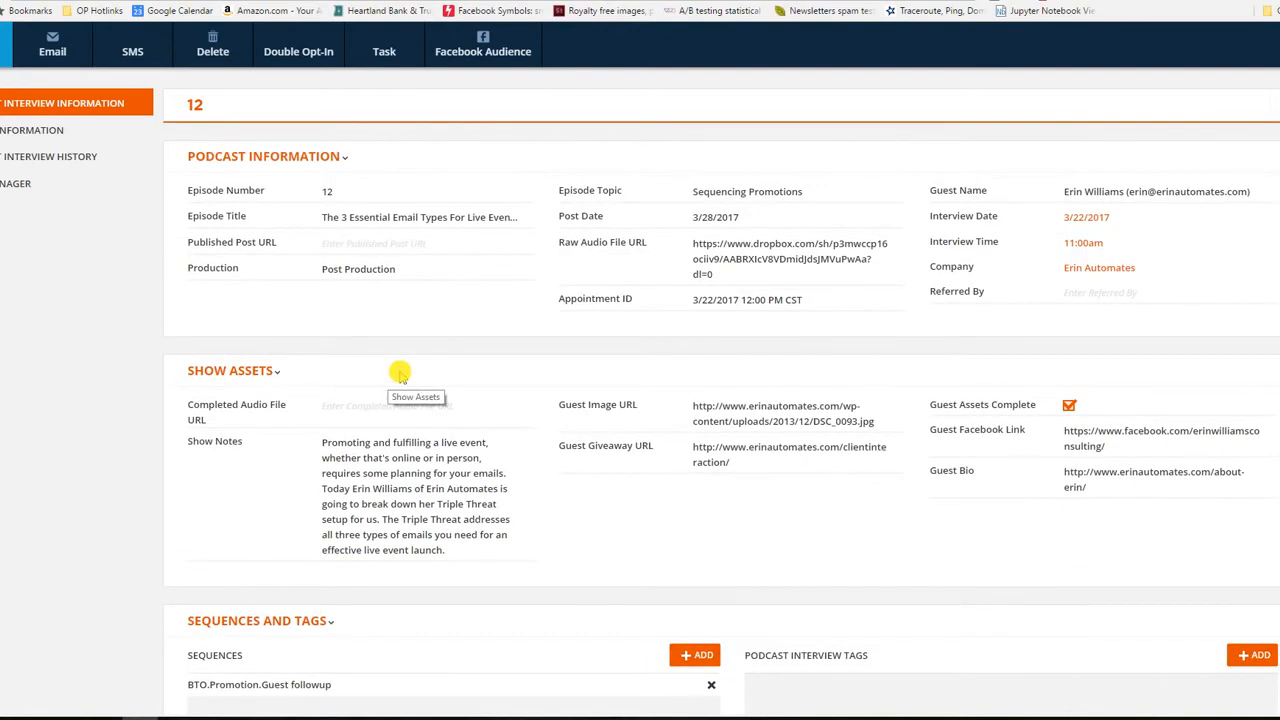
mouse_move(452, 336)
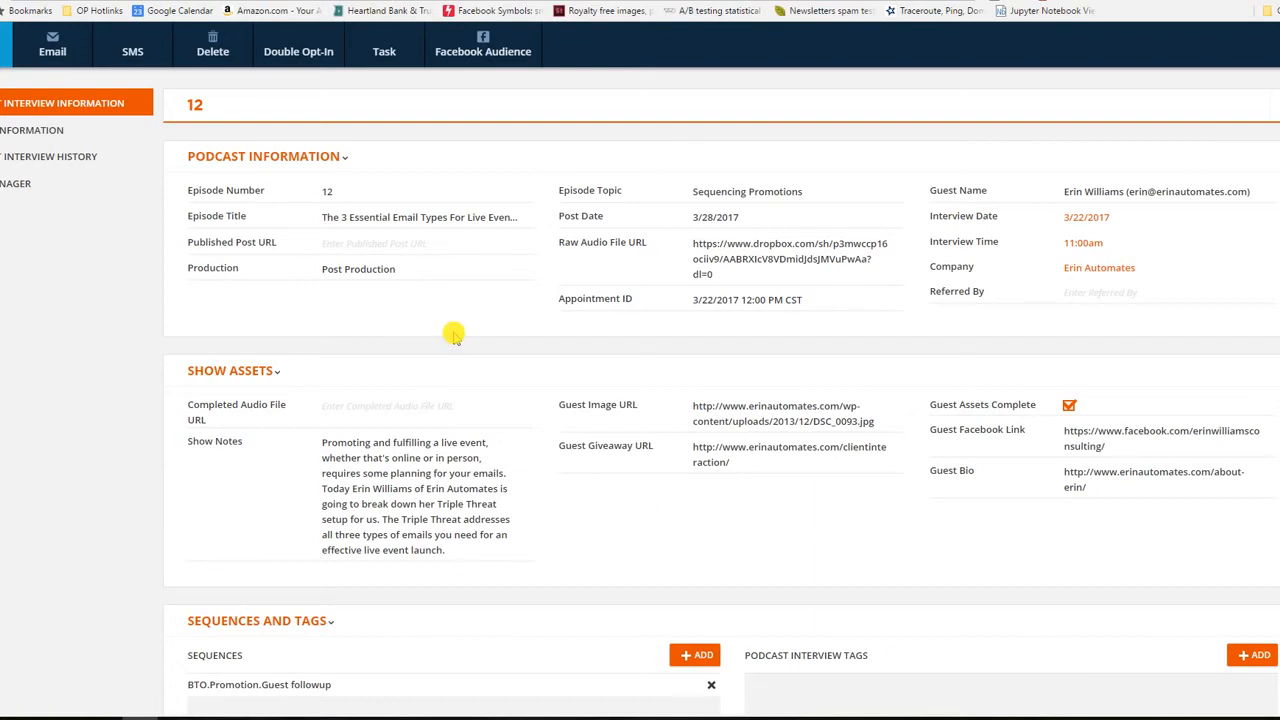
left_click(716, 216)
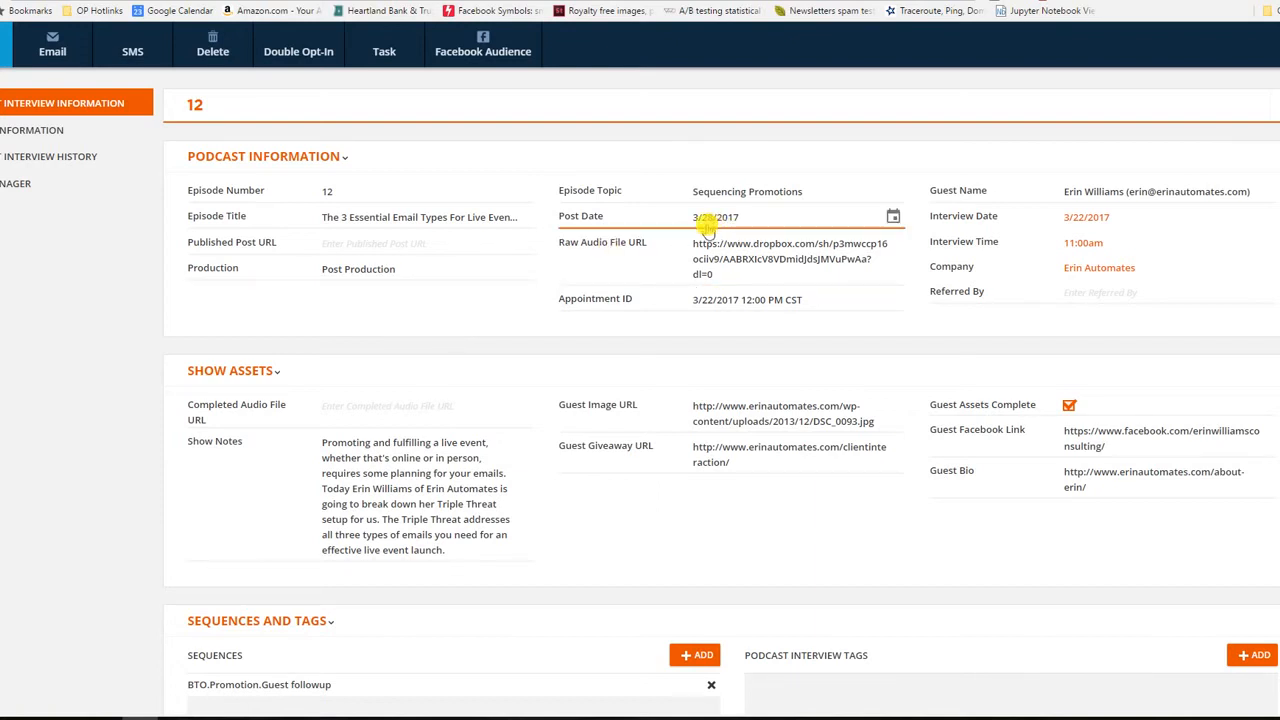
left_click(596, 300)
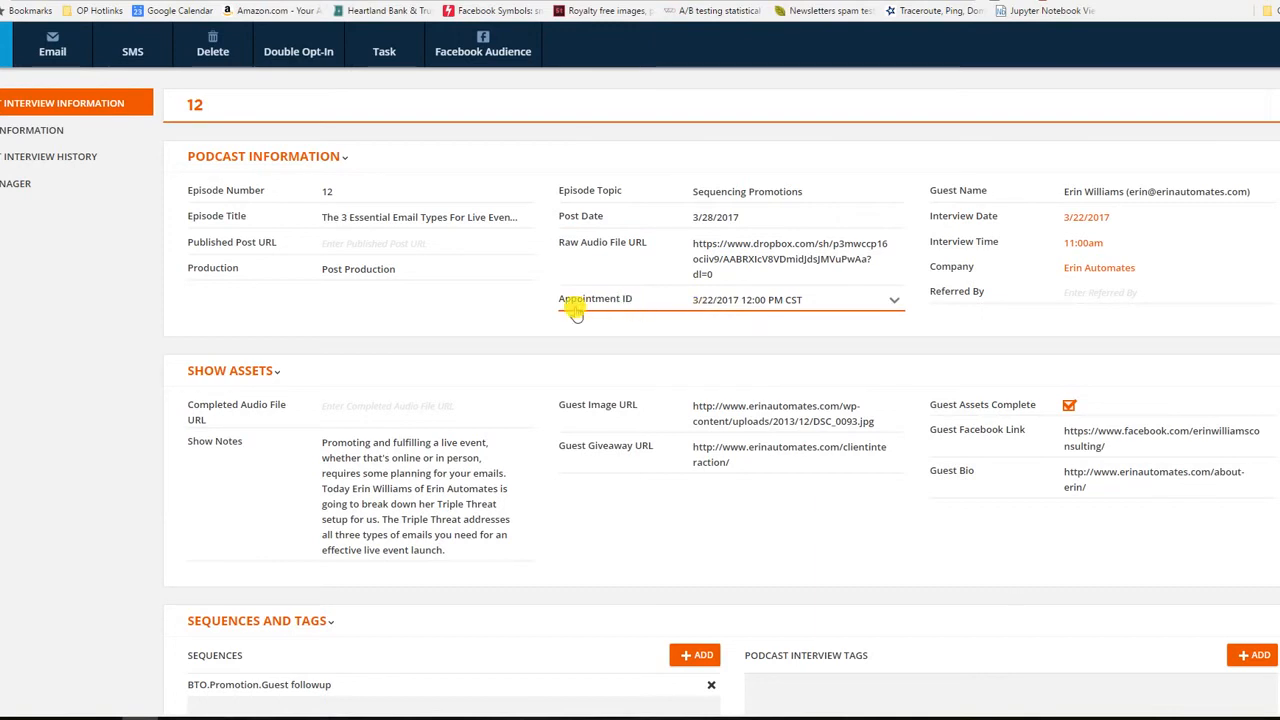
mouse_move(600, 302)
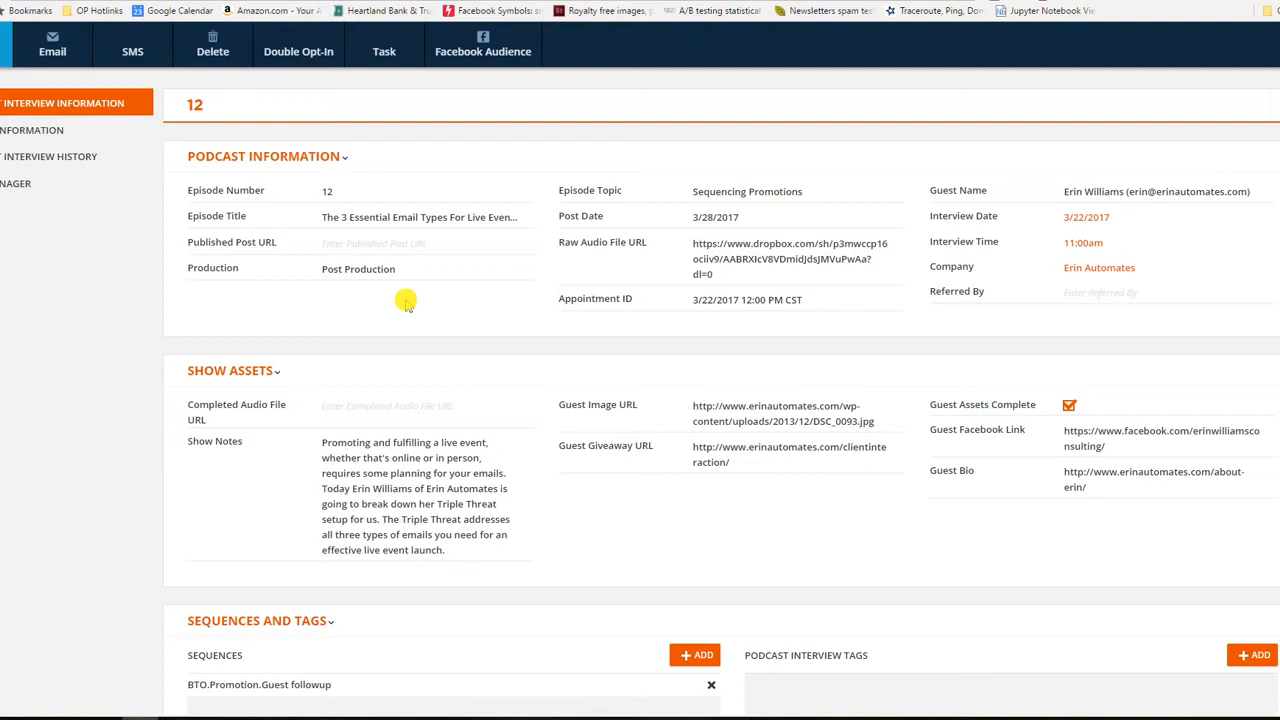
Step: Open episode 500's guest contact, page through his nine episodes, and return to the Post Production list
left_click(404, 268)
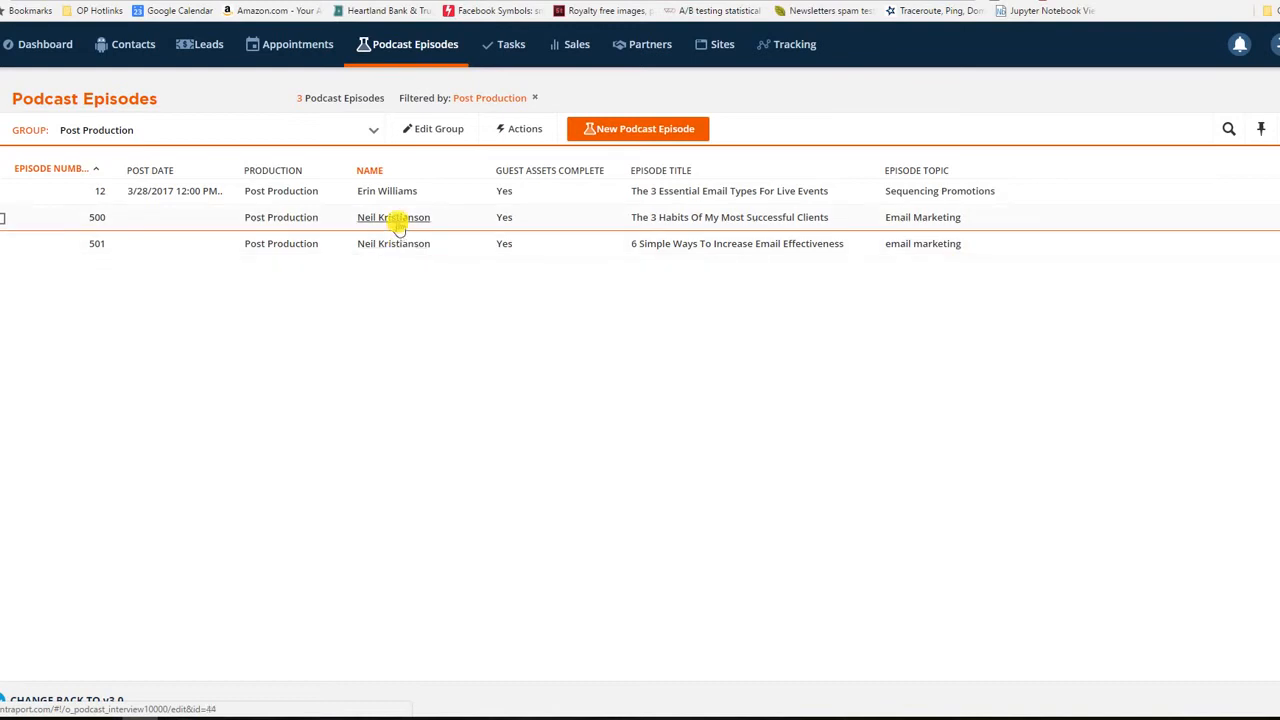
mouse_move(400, 216)
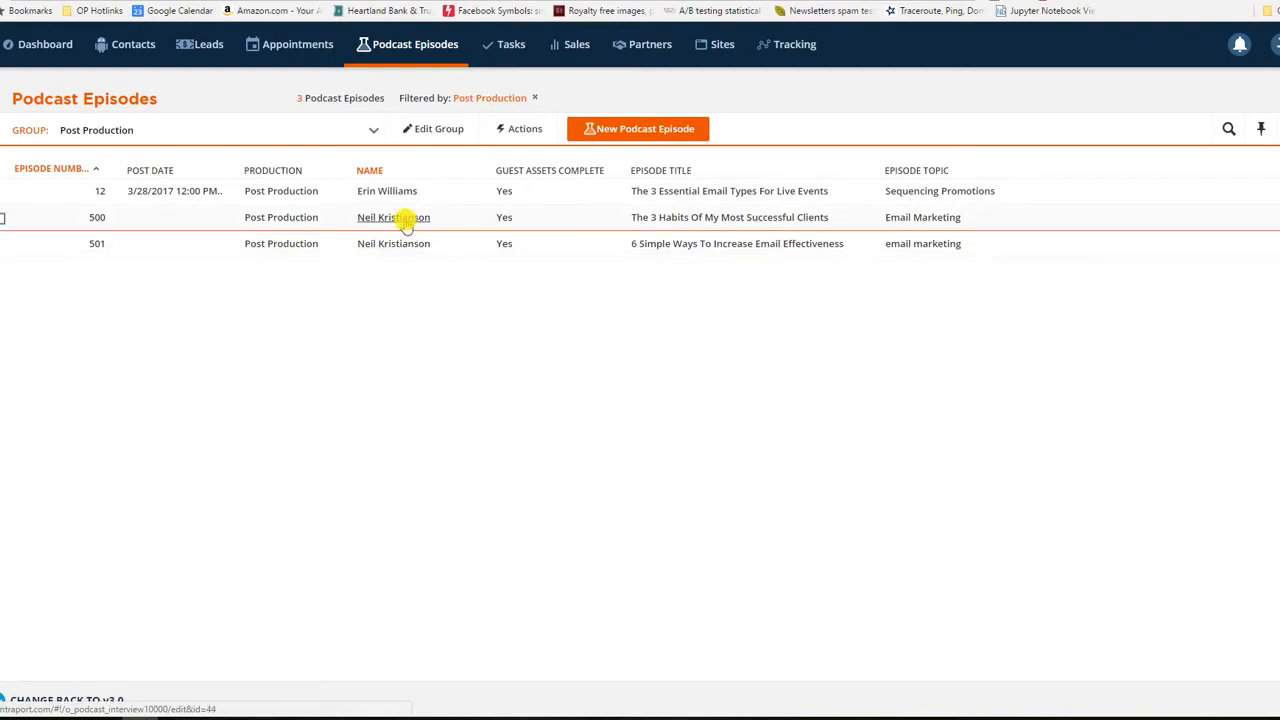
left_click(392, 216)
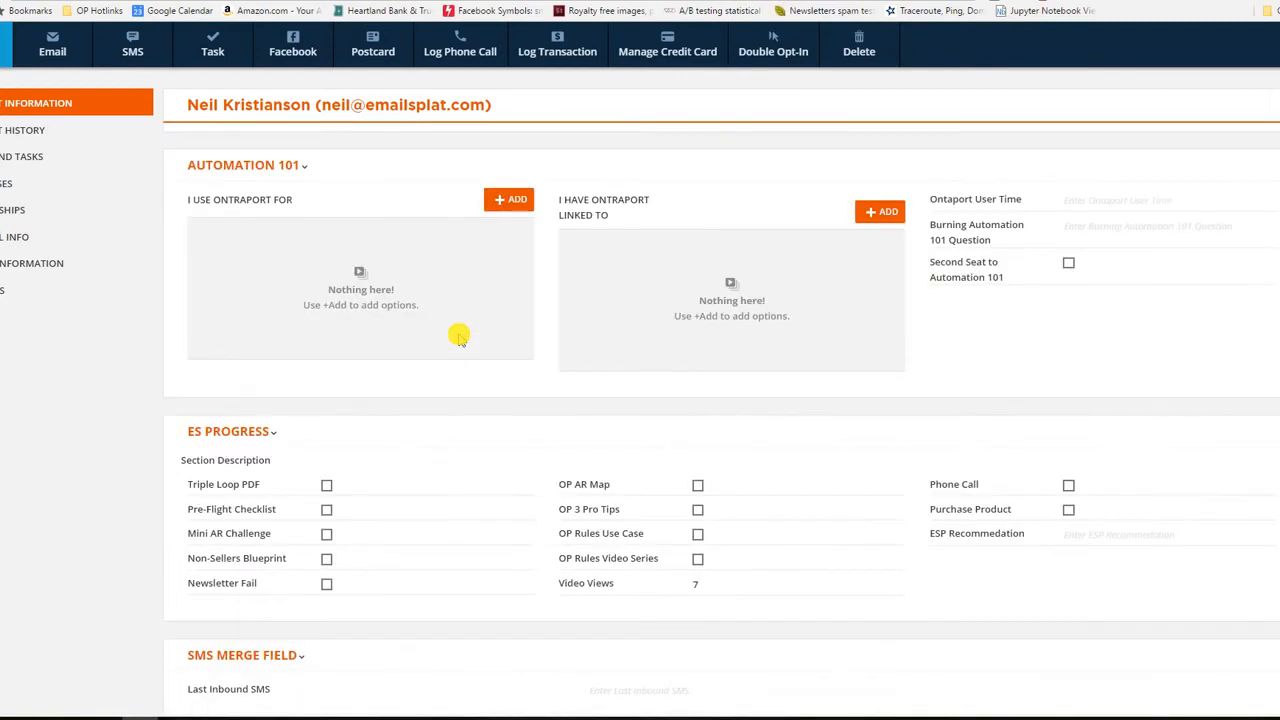
scroll("down", 3)
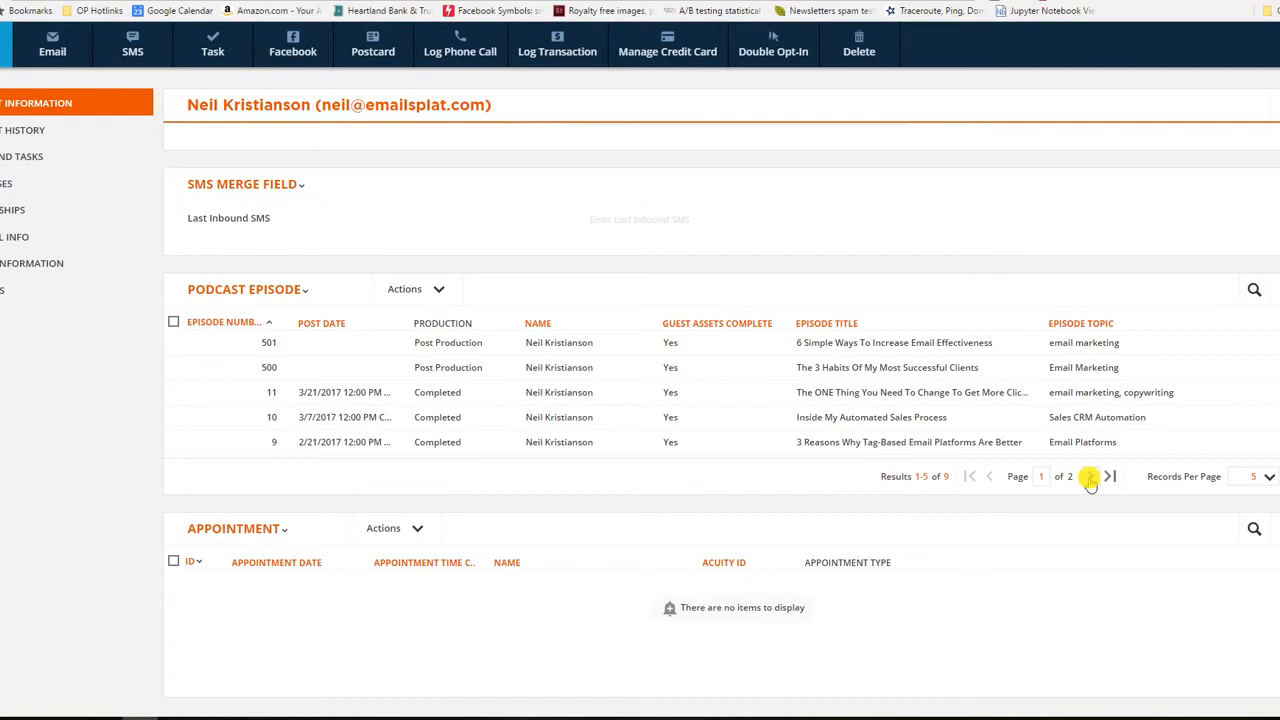
mouse_move(1100, 476)
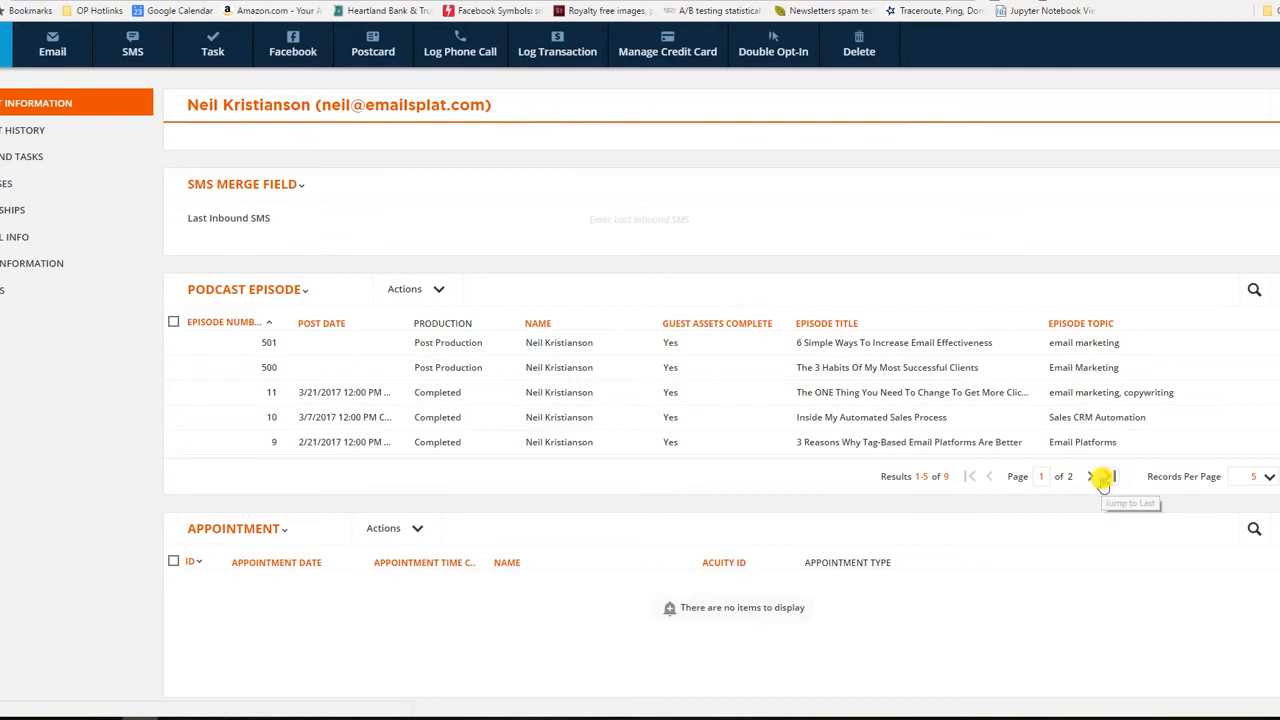
left_click(1090, 476)
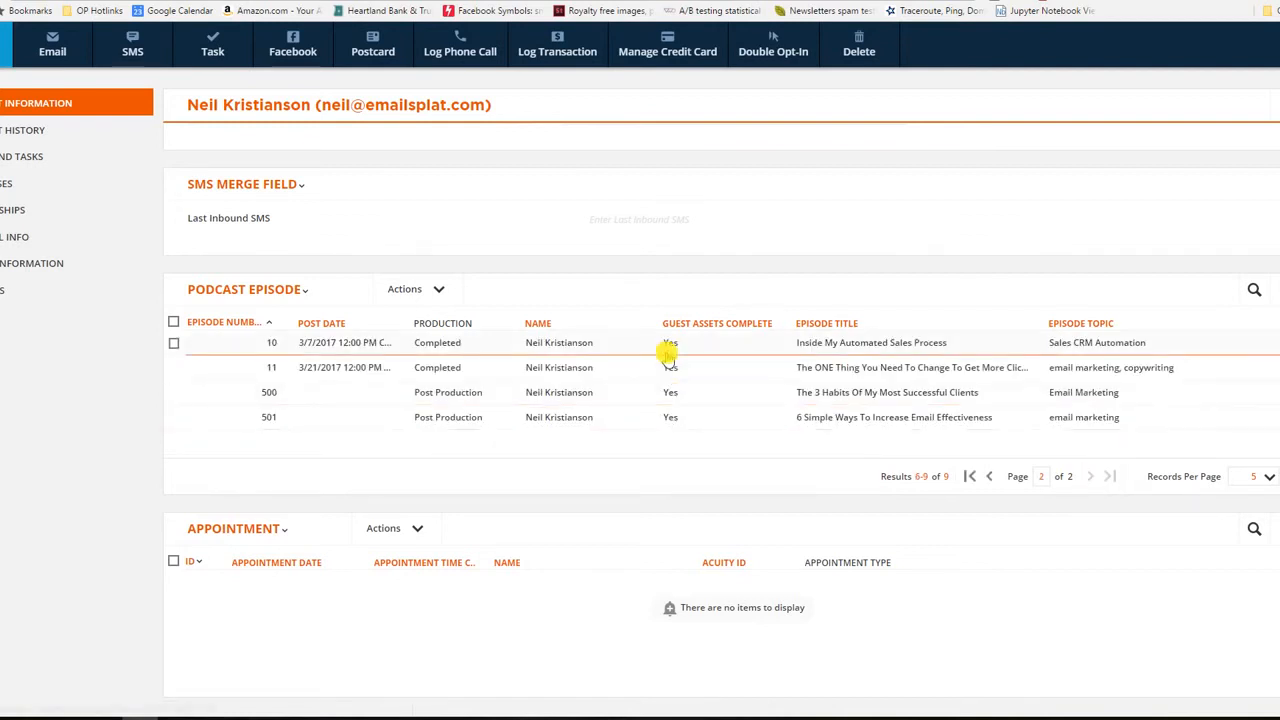
mouse_move(924, 460)
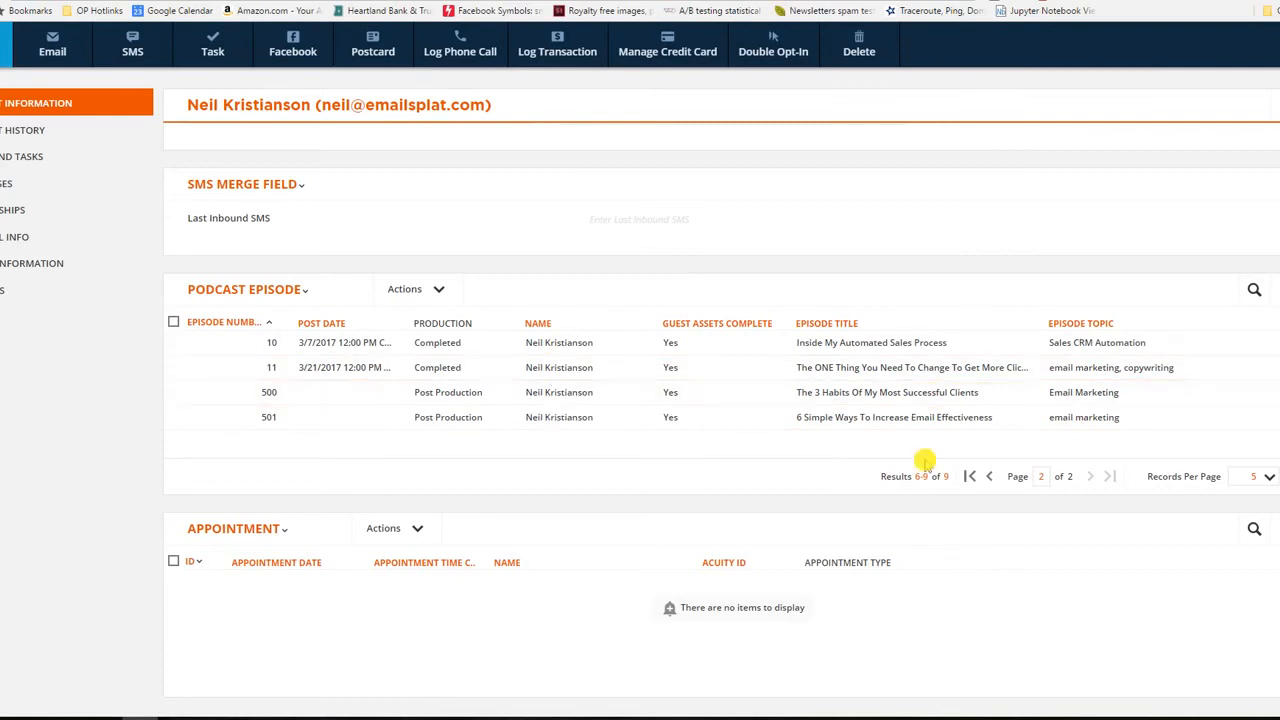
left_click(988, 476)
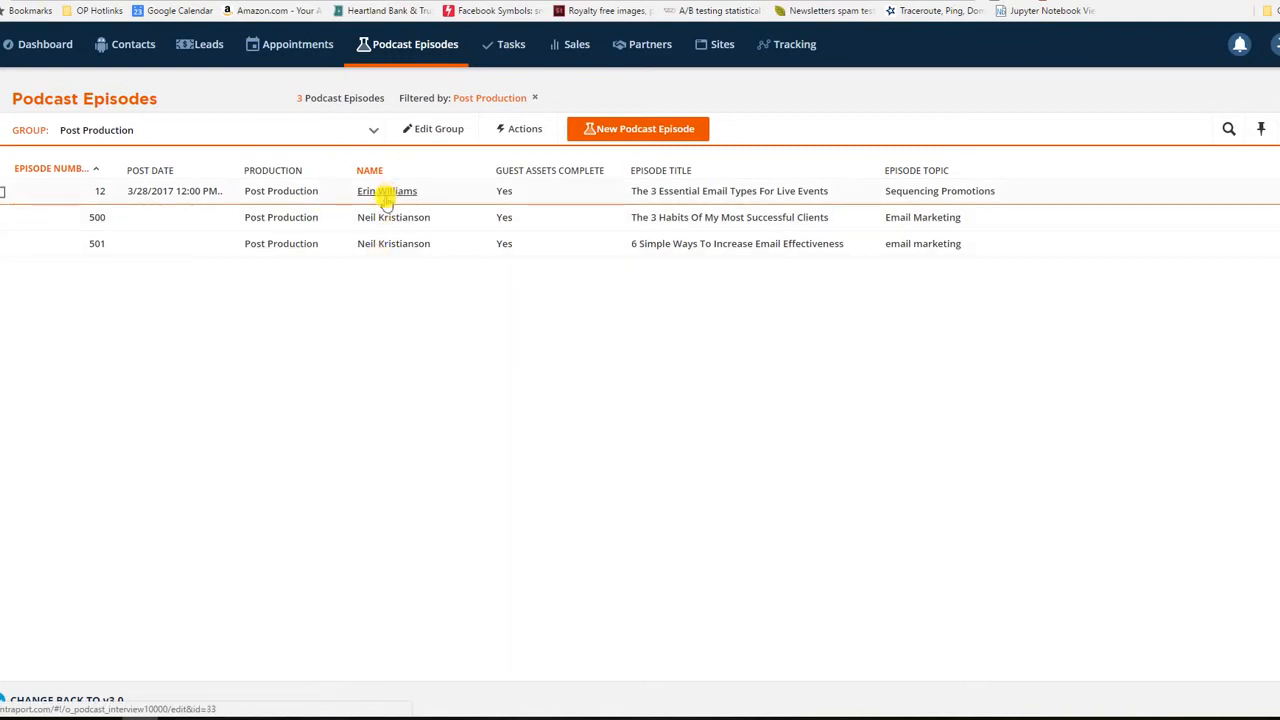
left_click(386, 192)
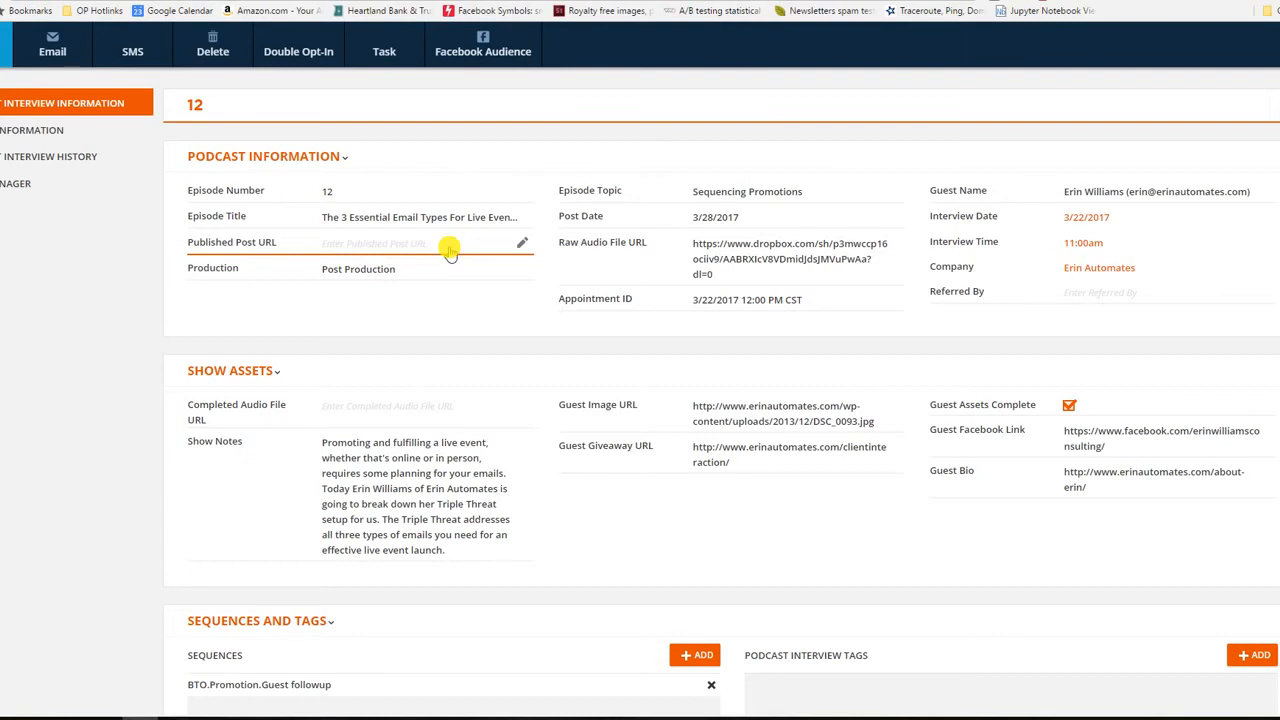
mouse_move(592, 108)
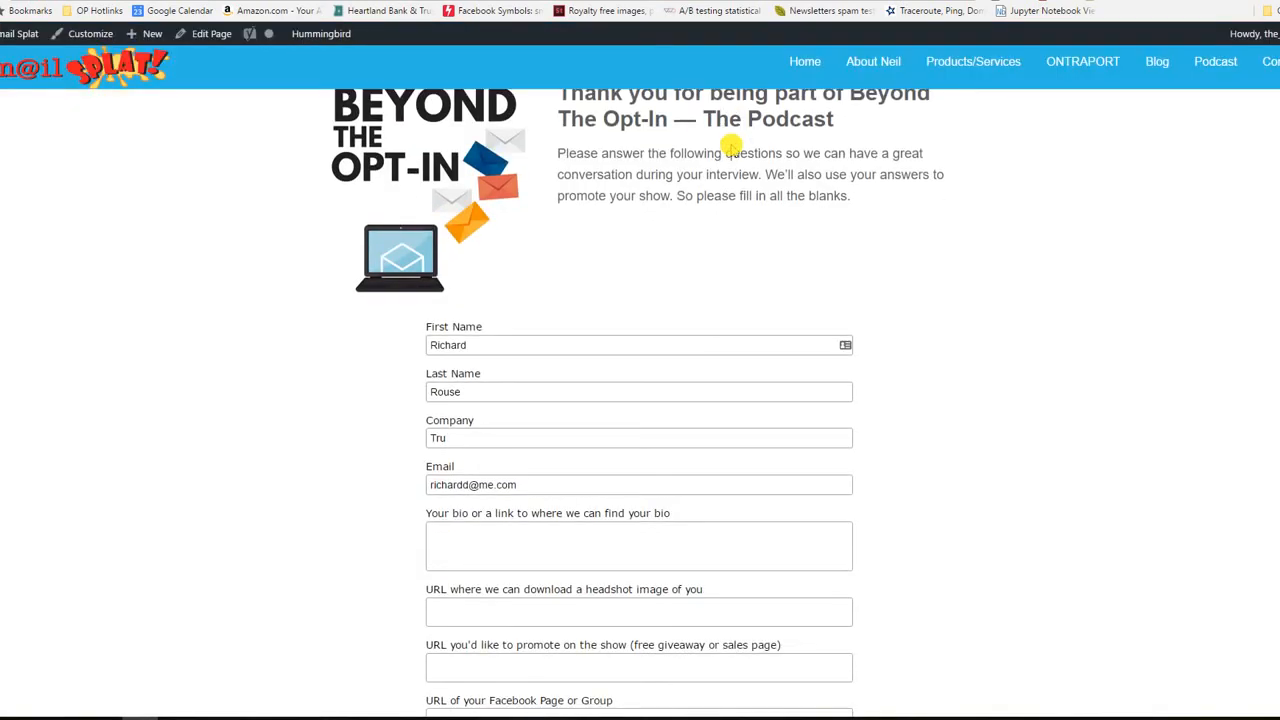
mouse_move(490, 404)
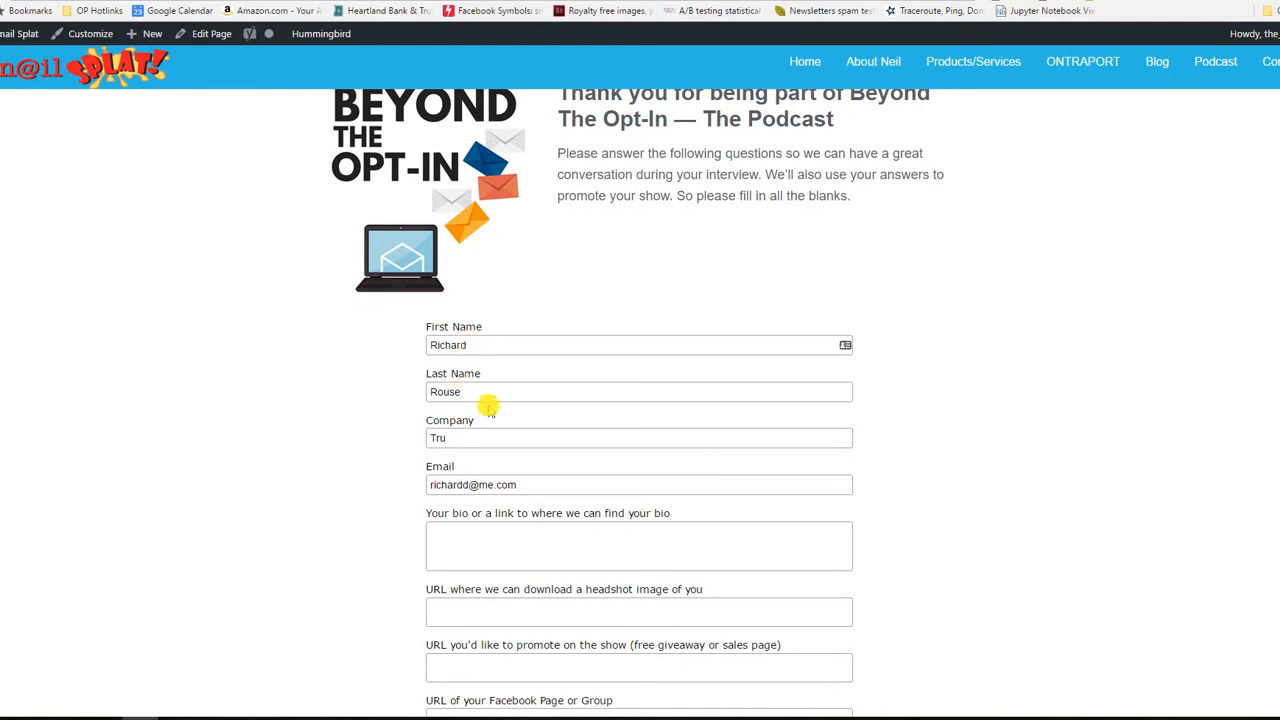
Step: Scroll the WordPress Beyond The Opt-In guest questionnaire down to its Submit button
scroll("down", 3)
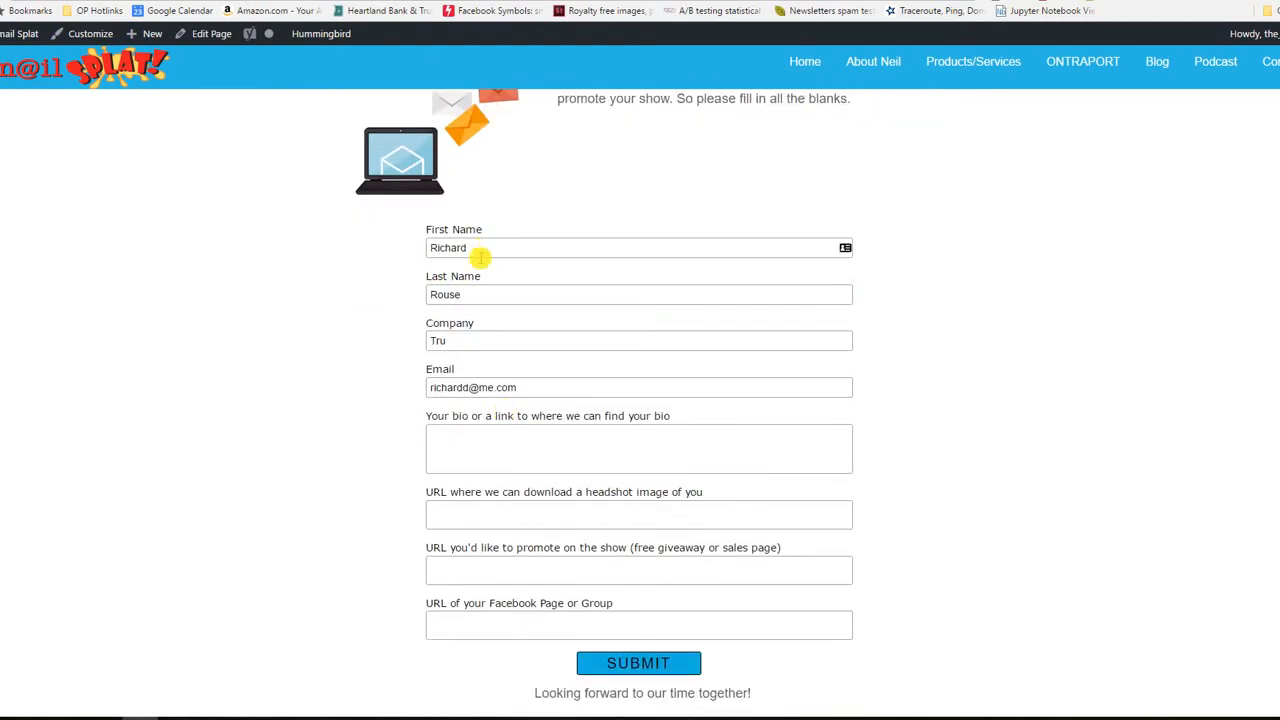
scroll("down", 3)
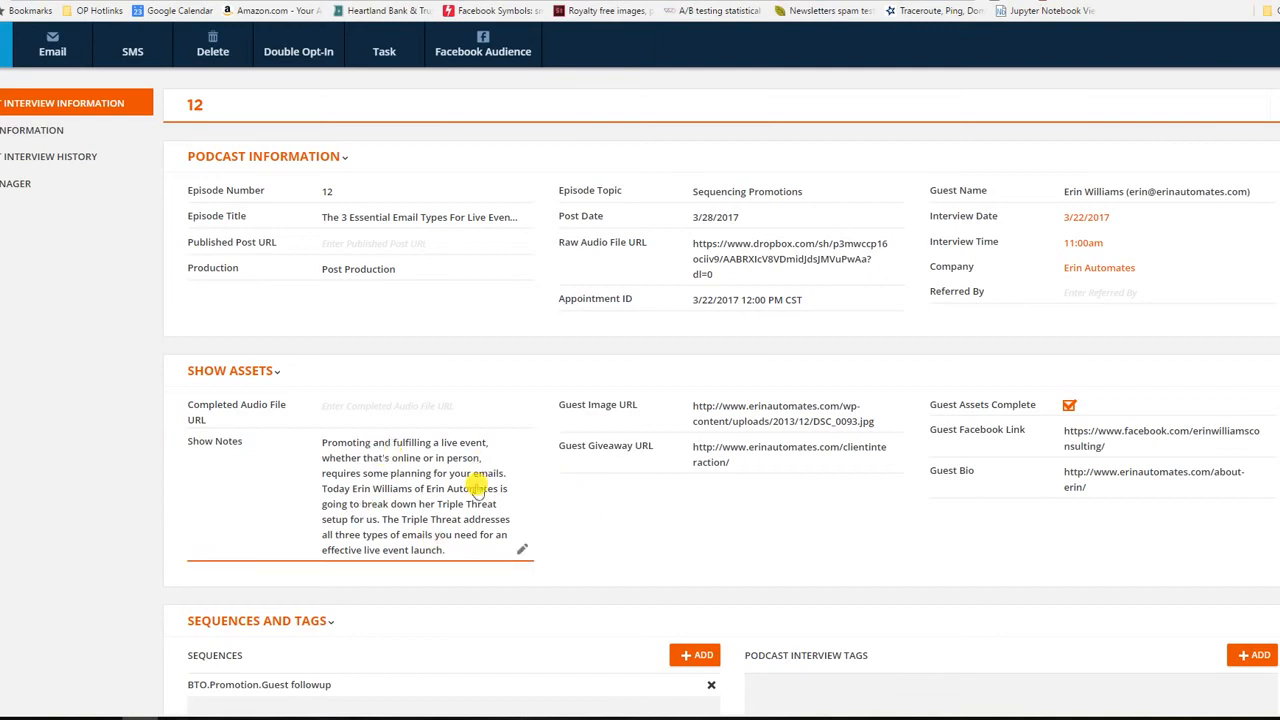
mouse_move(378, 520)
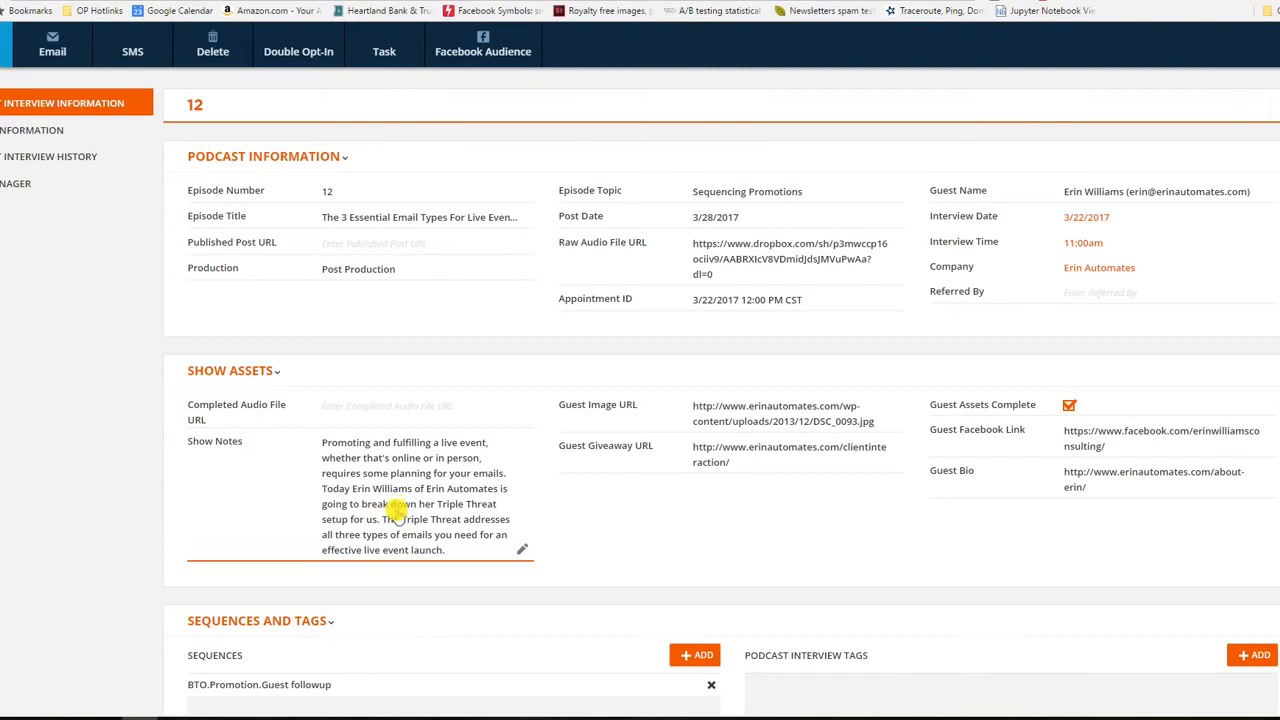
left_click(390, 268)
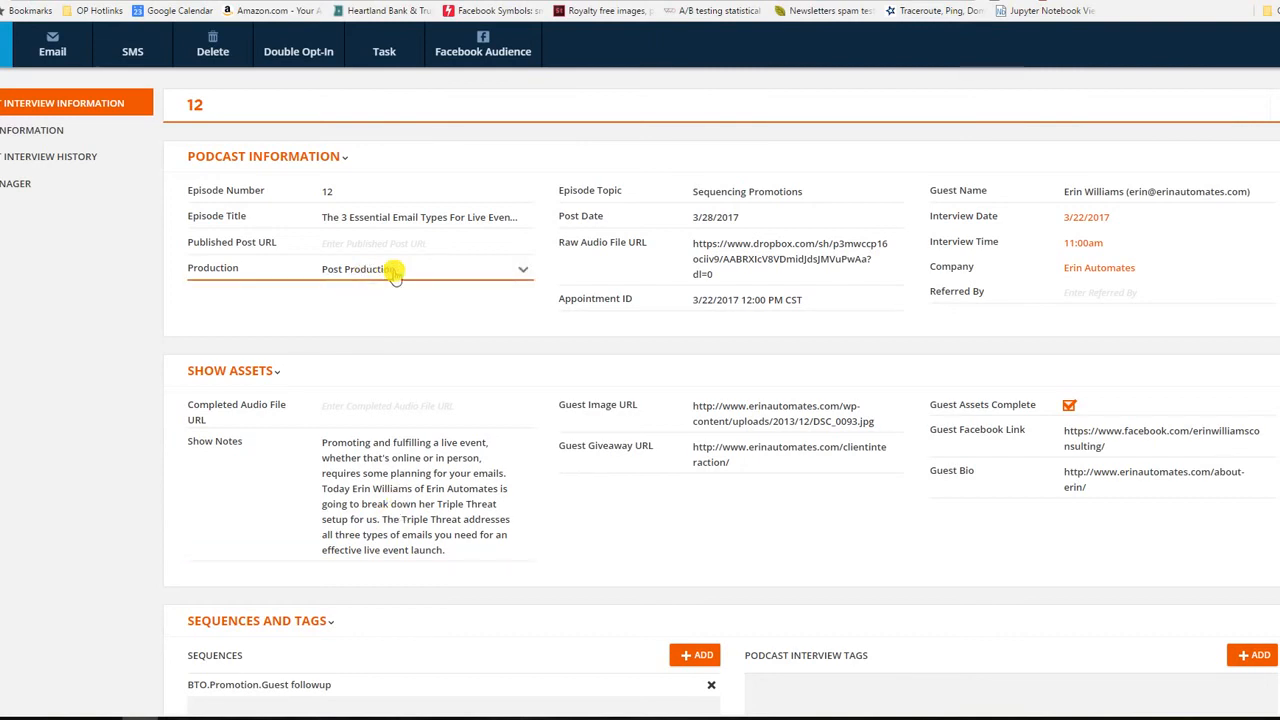
mouse_move(452, 270)
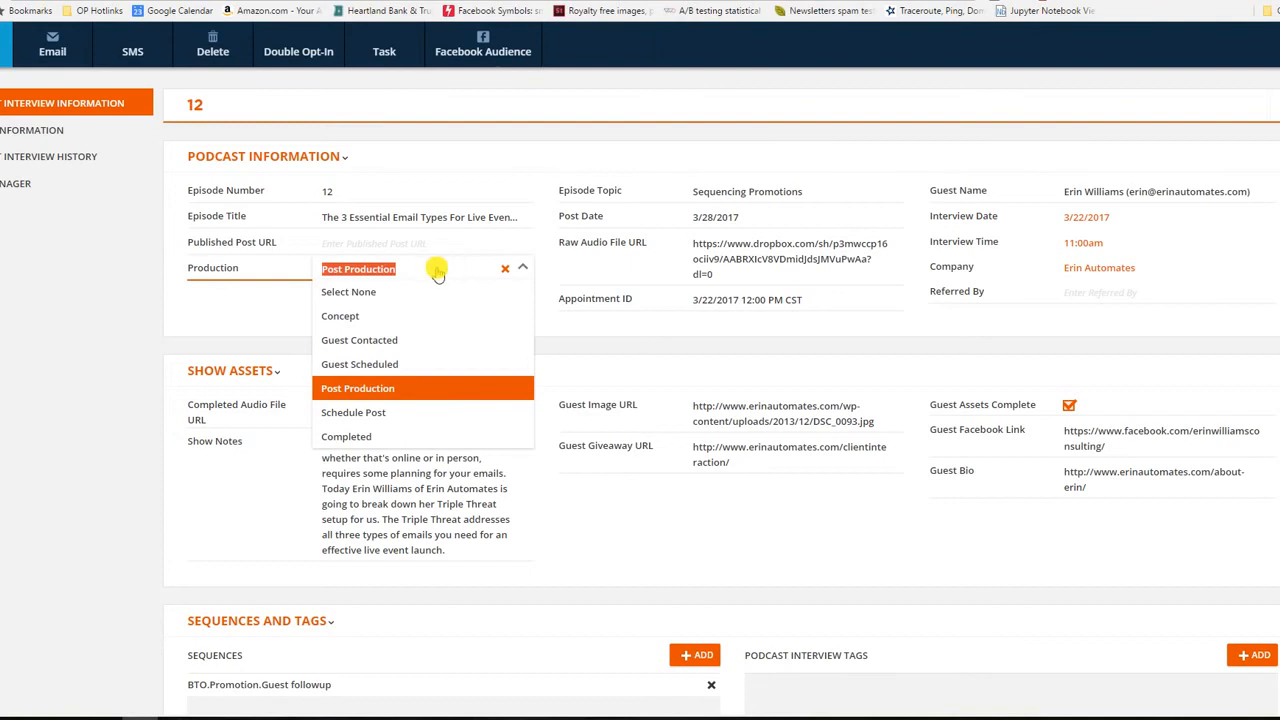
mouse_move(360, 340)
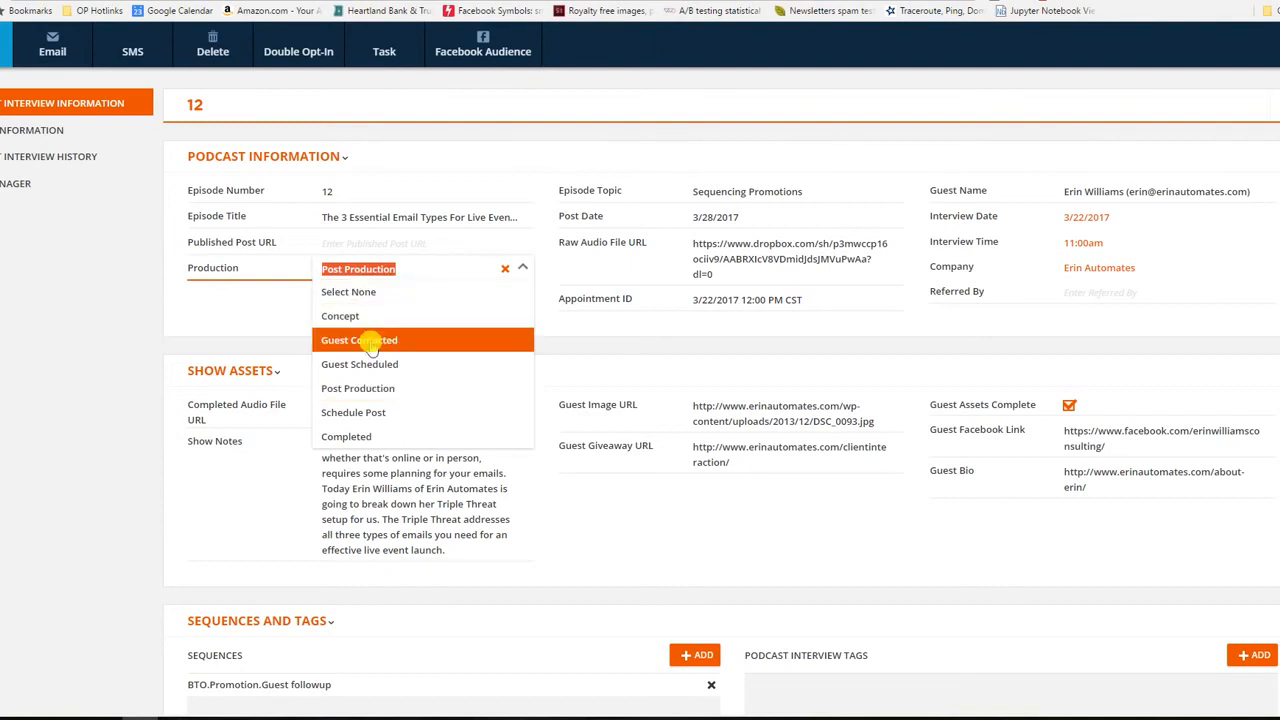
mouse_move(352, 412)
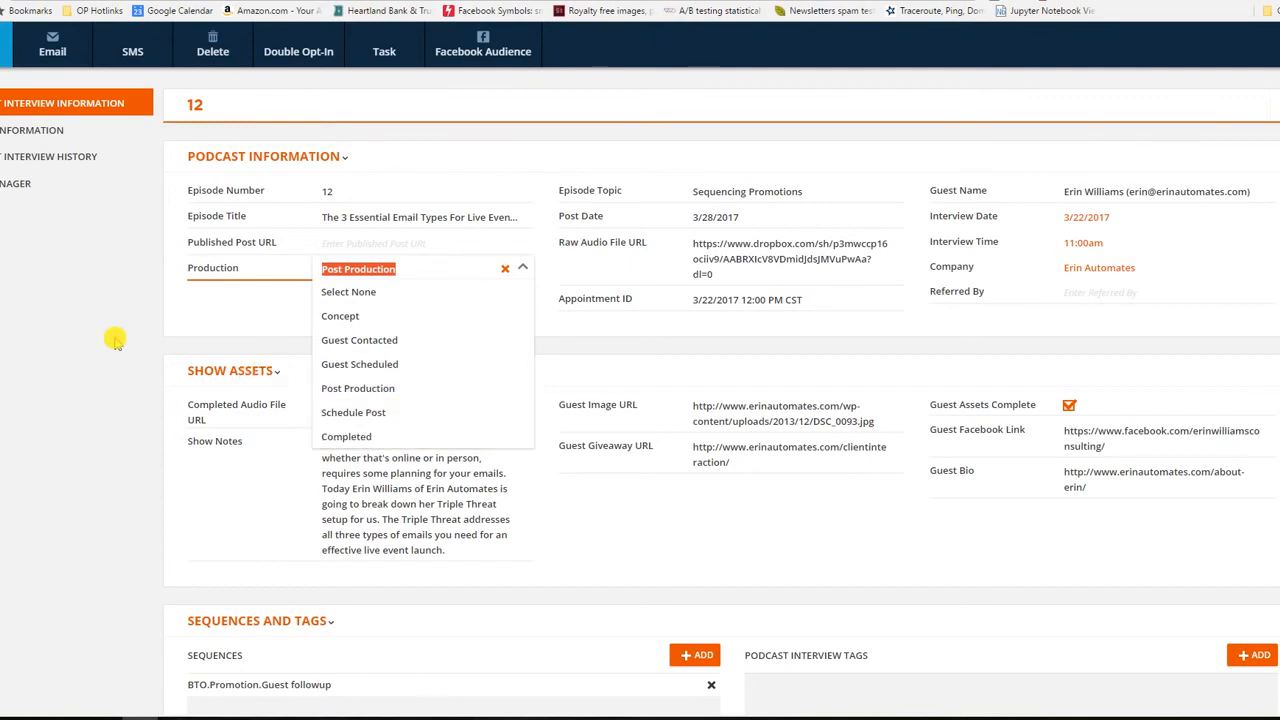
left_click(356, 268)
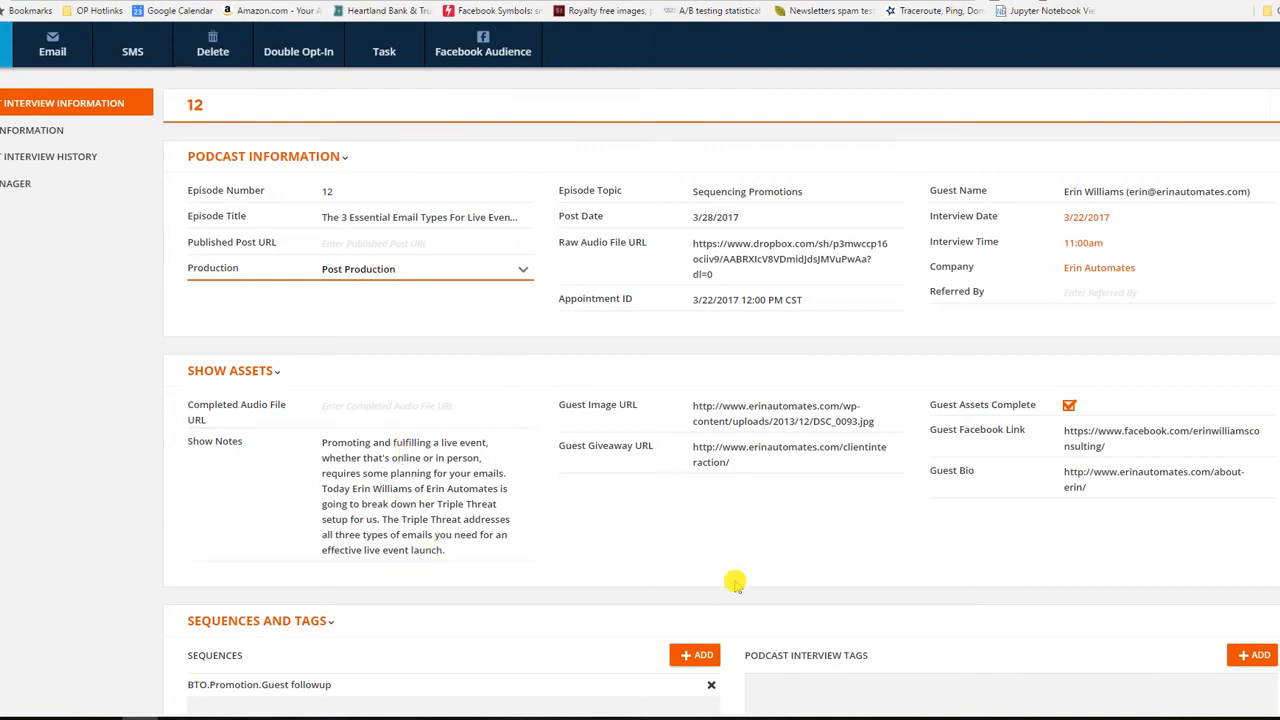
mouse_move(564, 308)
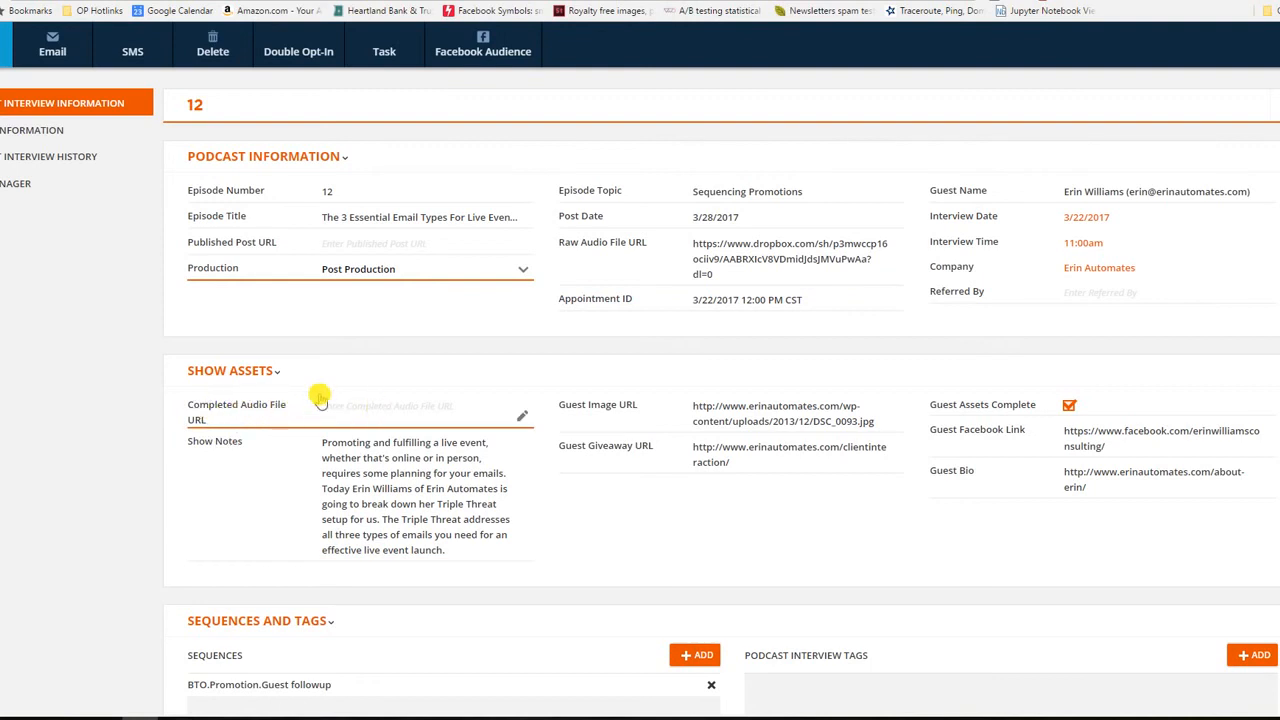
mouse_move(396, 414)
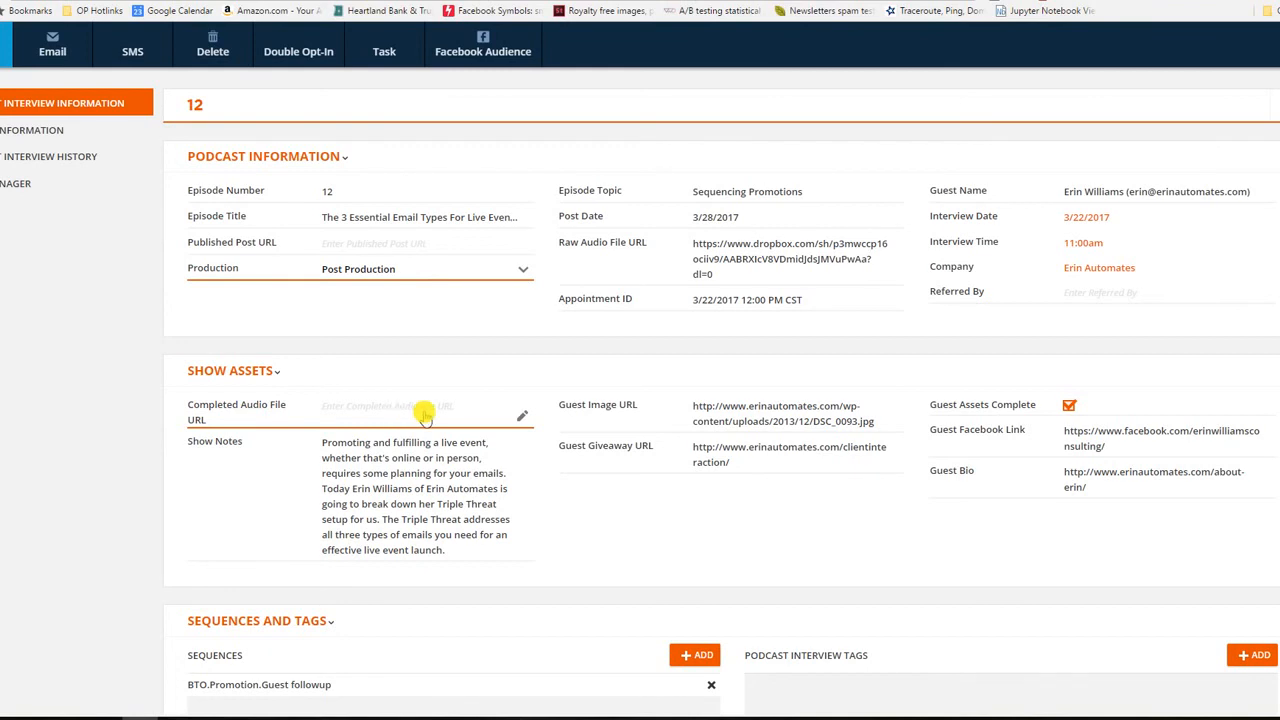
mouse_move(410, 408)
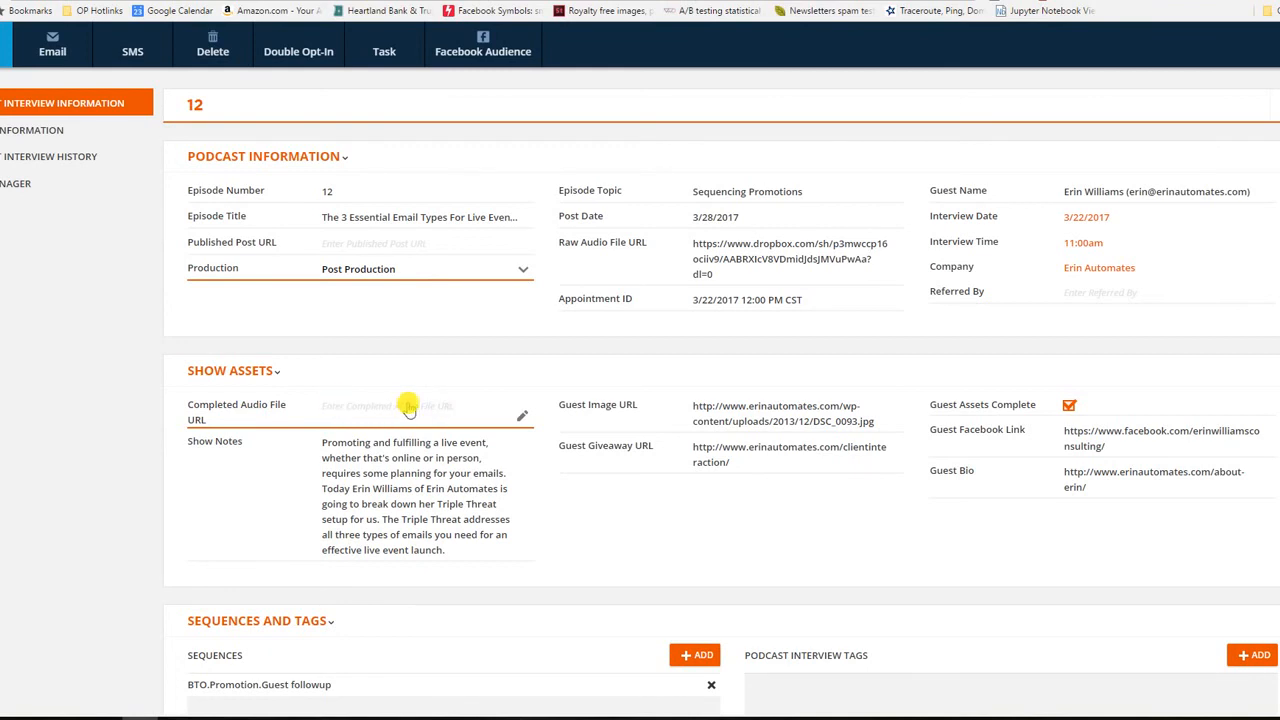
mouse_move(434, 412)
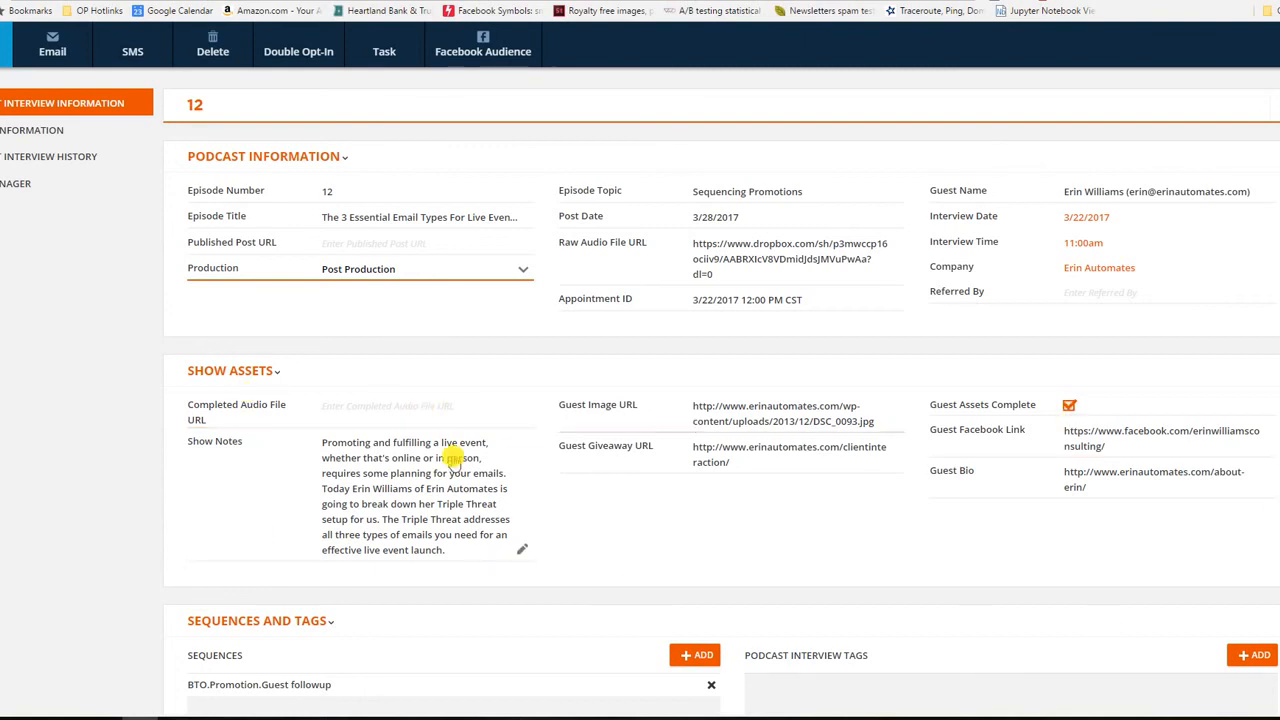
mouse_move(588, 528)
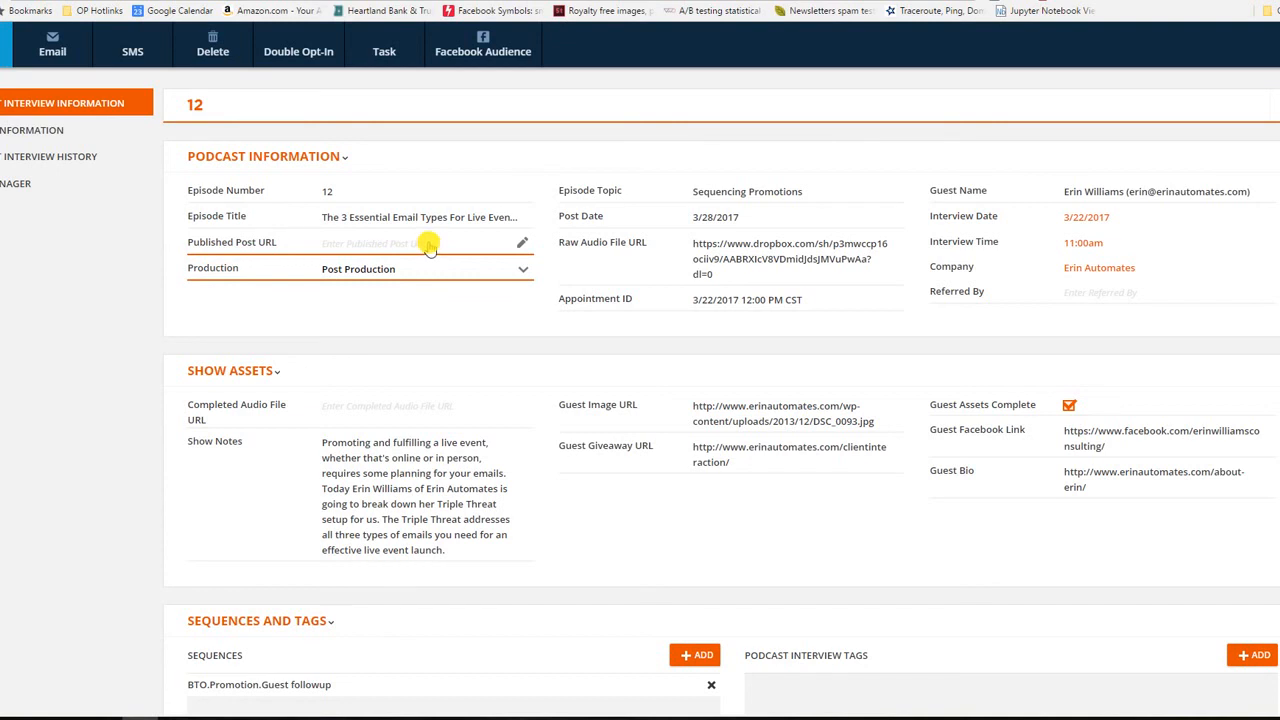
mouse_move(378, 244)
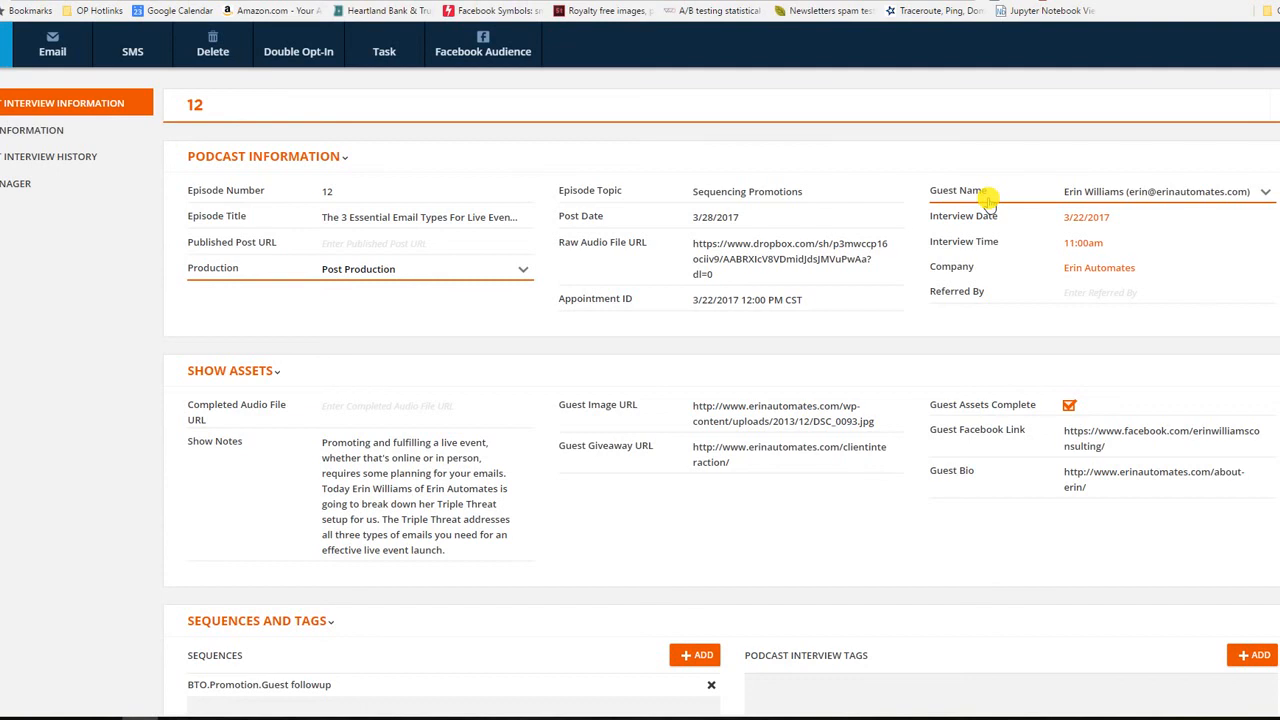
mouse_move(524, 224)
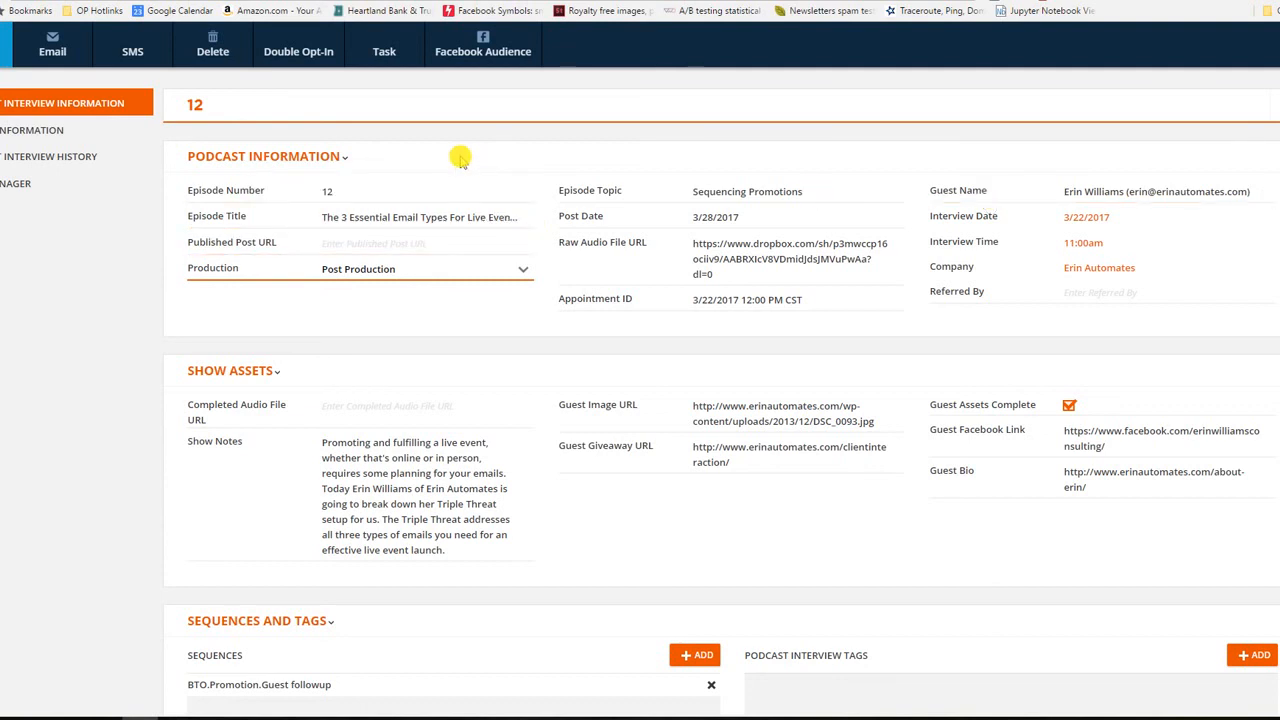
Step: Leave episode 12's record for the Podcast Episodes list via the top navigation
left_click(414, 44)
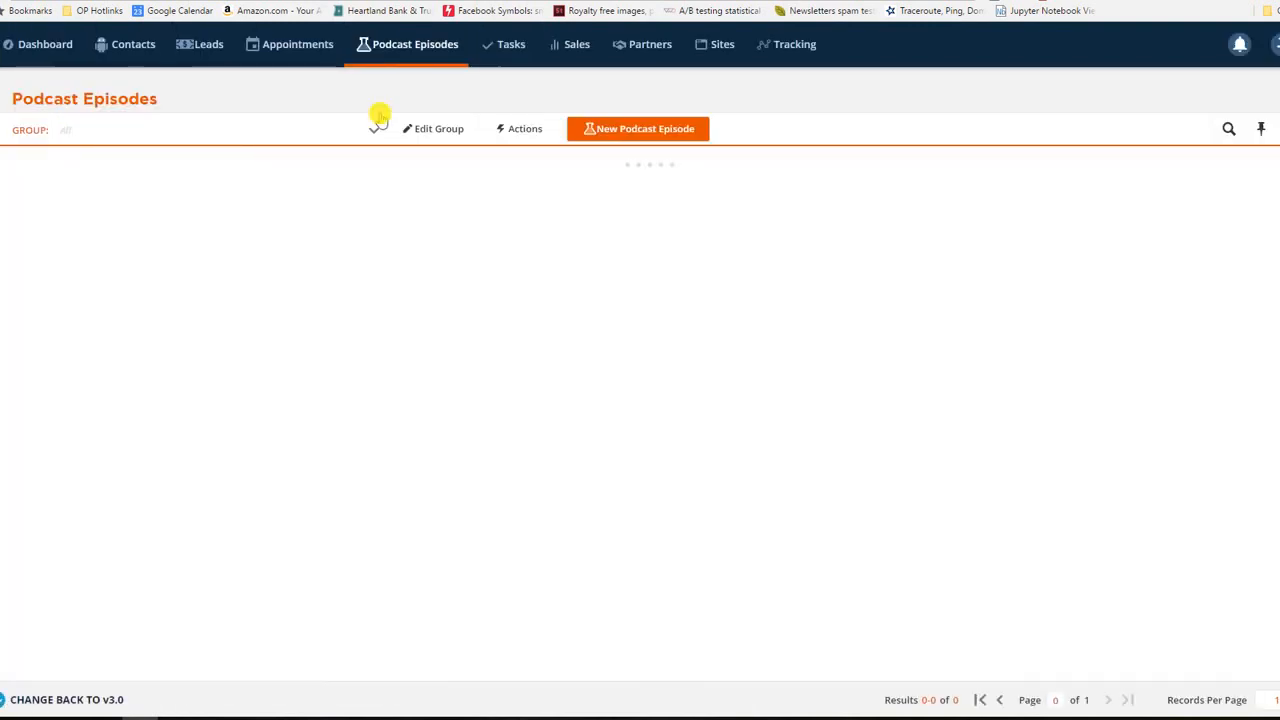
Step: Load the Podcast Episodes list showing Post Production episodes 12, 500 and 501
left_click(414, 44)
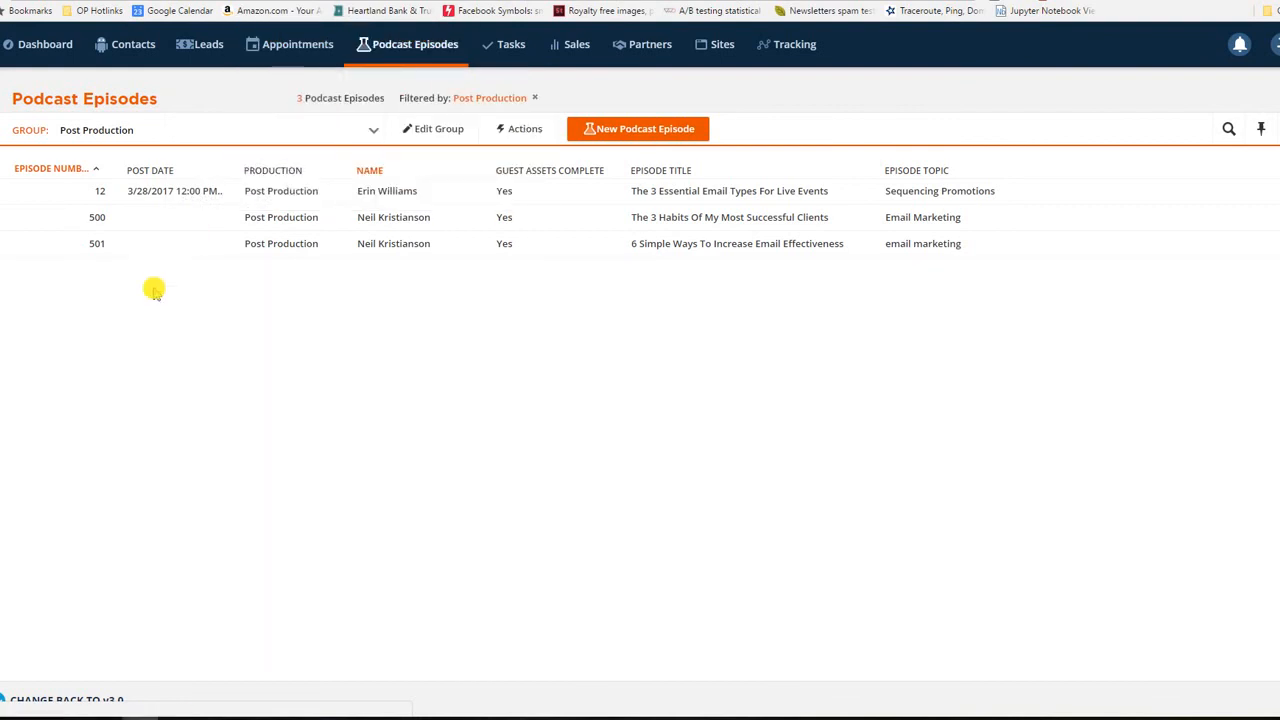
mouse_move(144, 298)
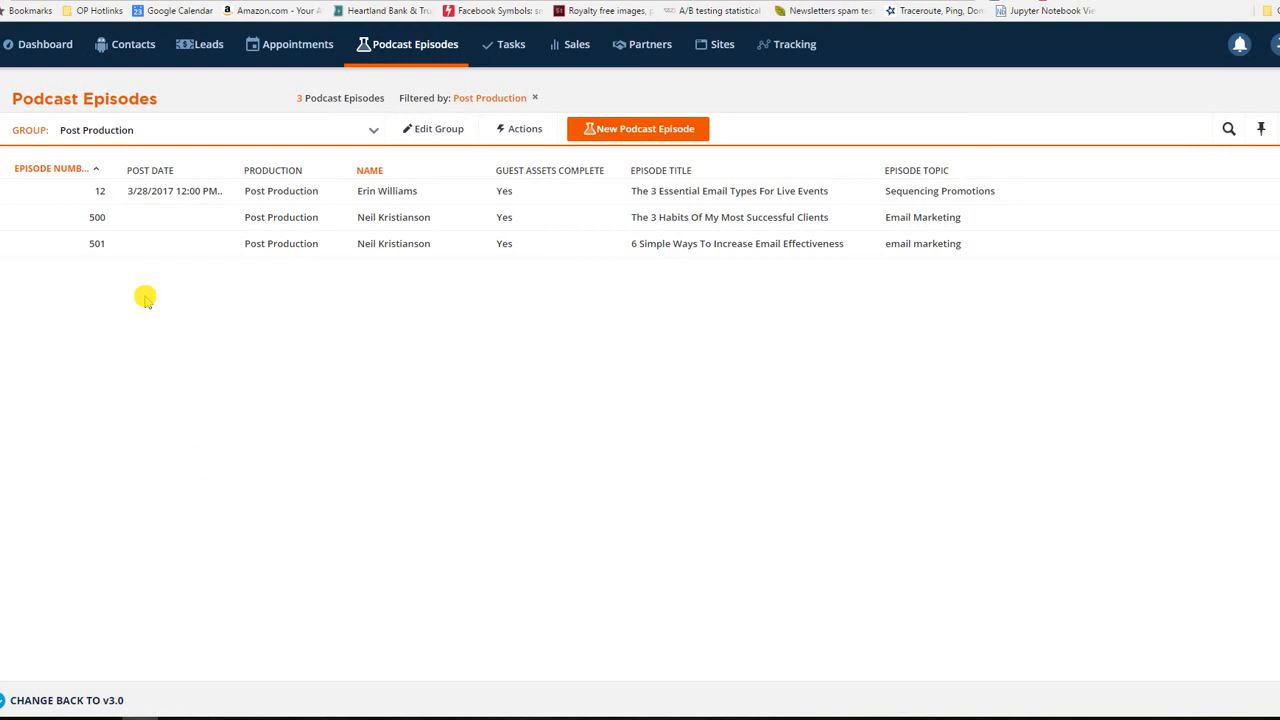
mouse_move(848, 352)
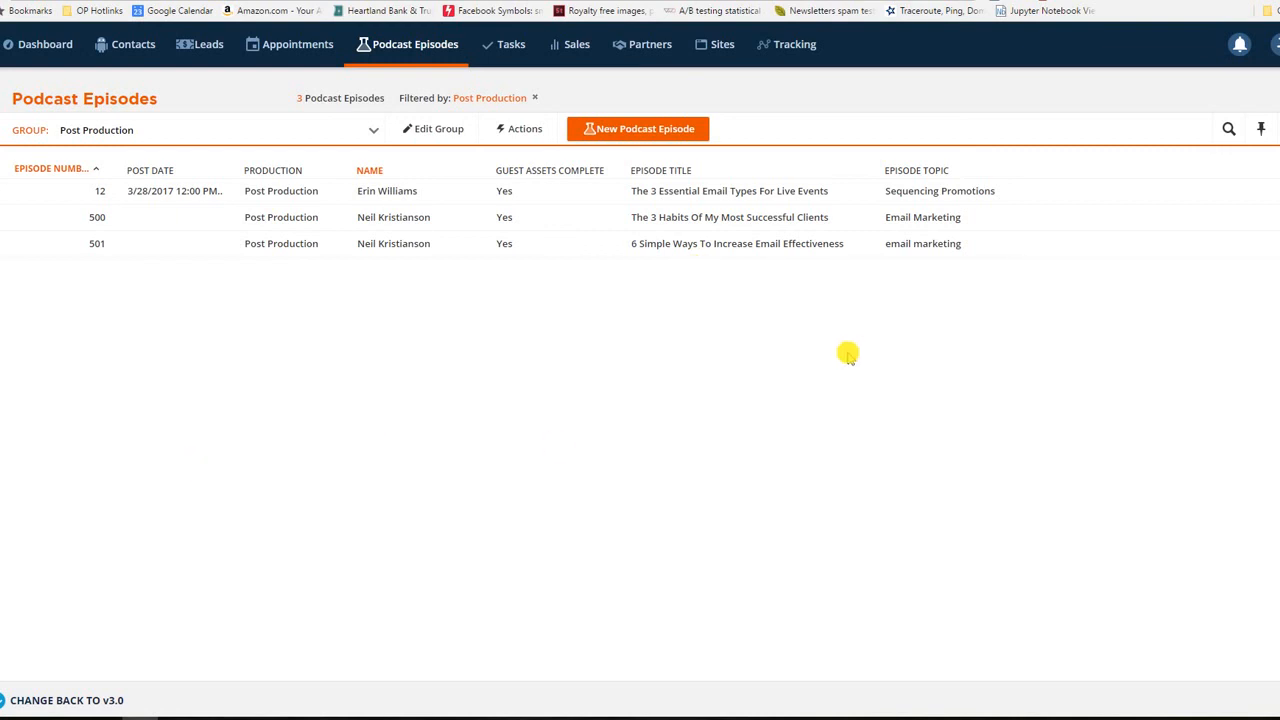